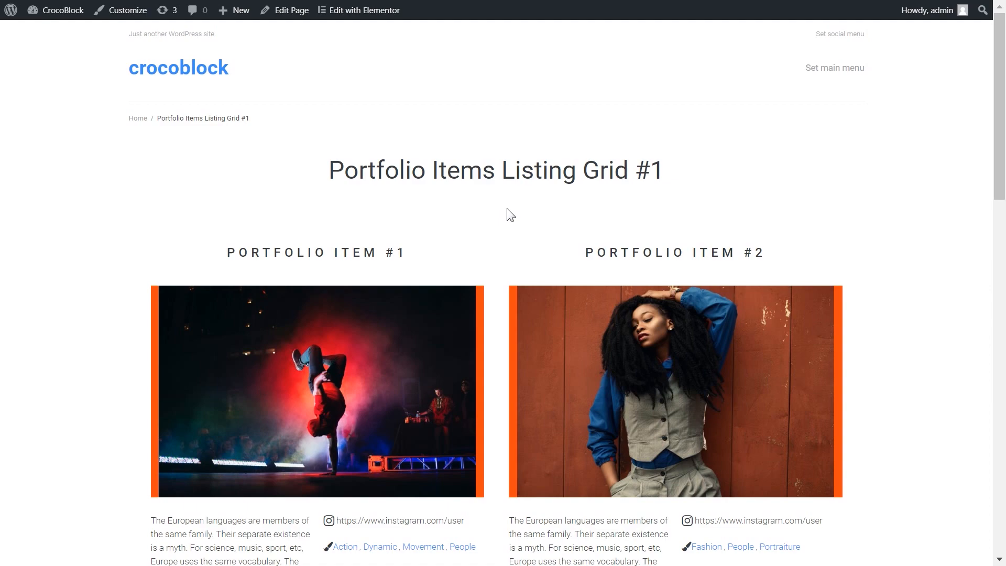
# - Review the Listing Grid #1 page and bring it into the page builder before heading to the Portfolio admin list
pyautogui.scroll(-3)
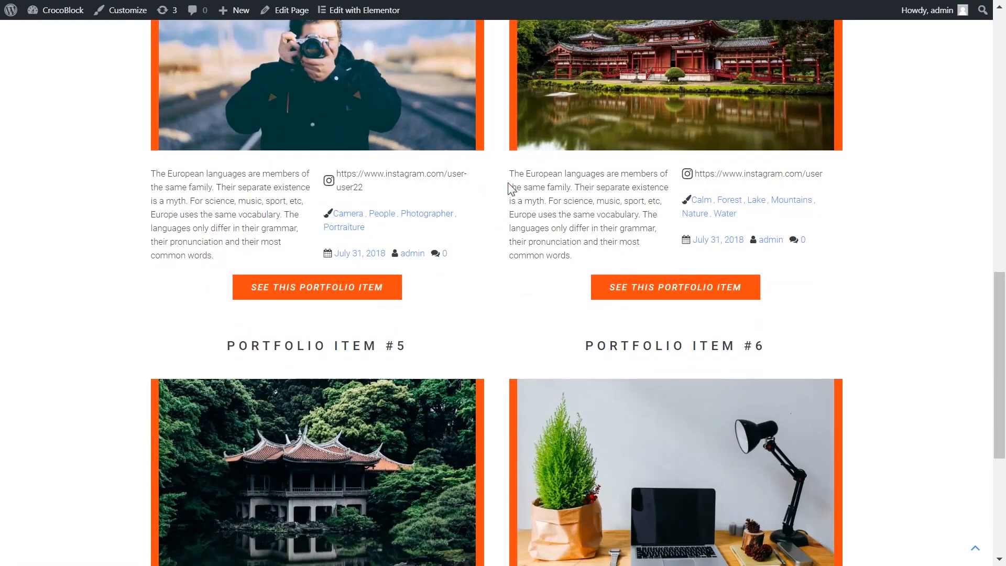
pyautogui.scroll(3)
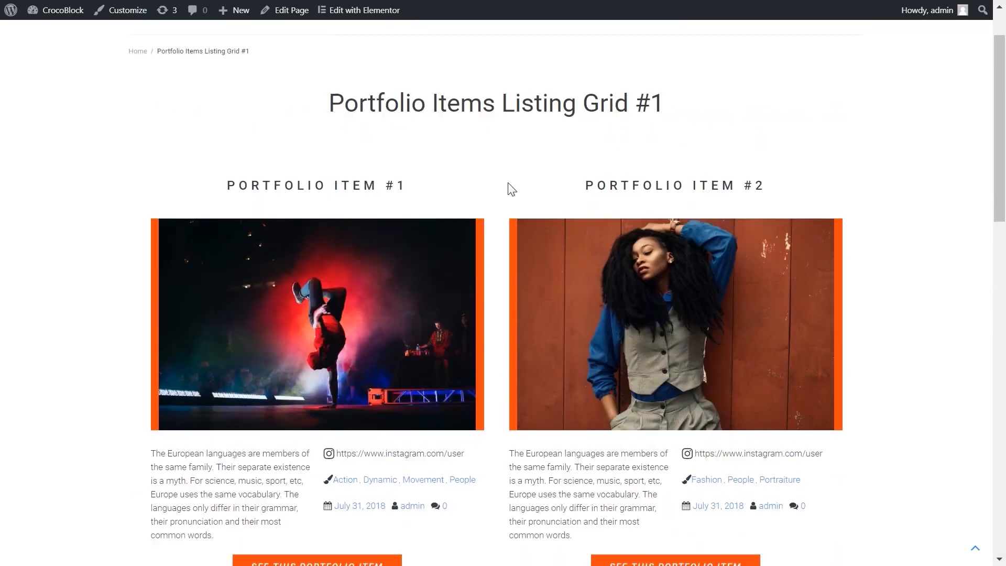
pyautogui.scroll(3)
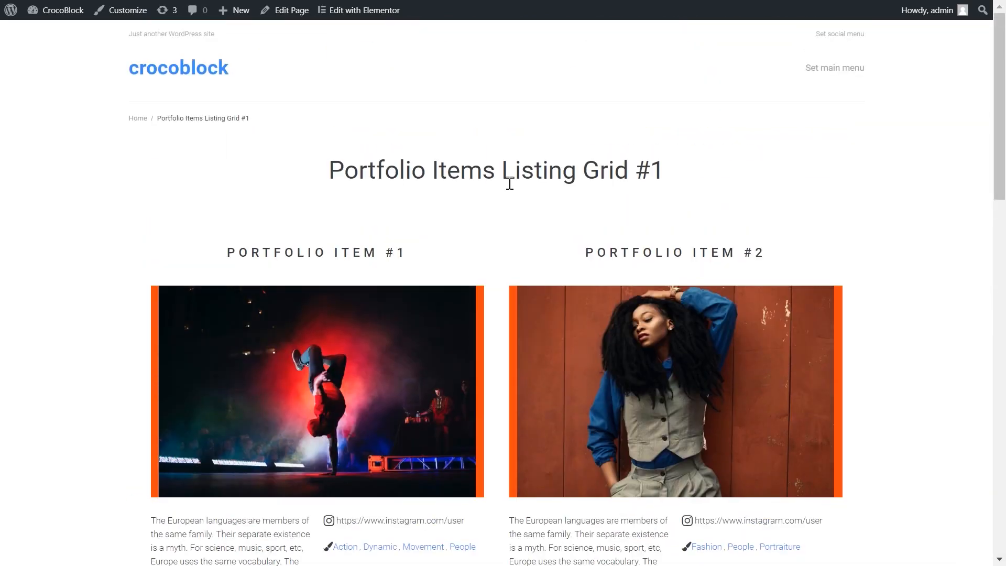
pyautogui.click(364, 10)
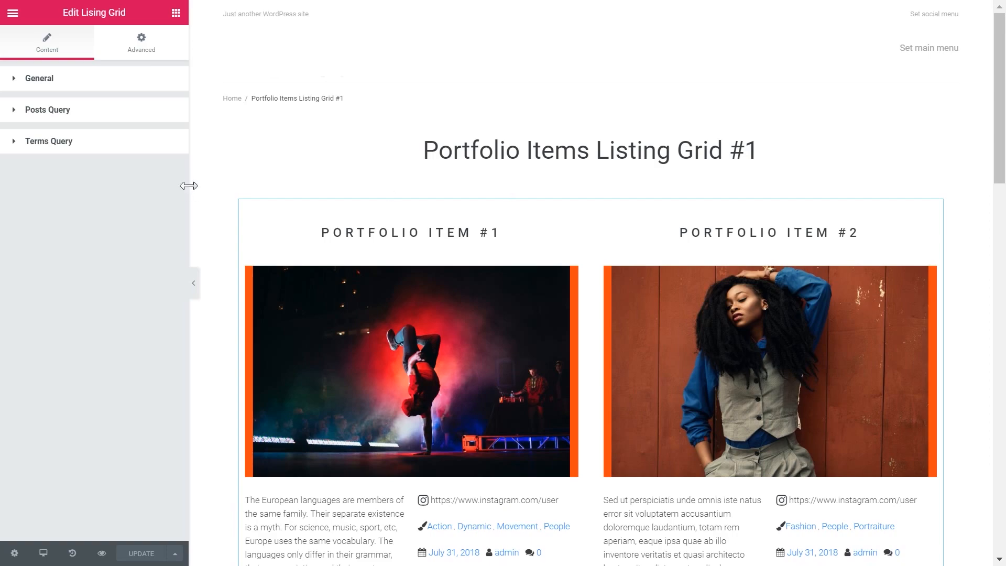
pyautogui.scroll(-3)
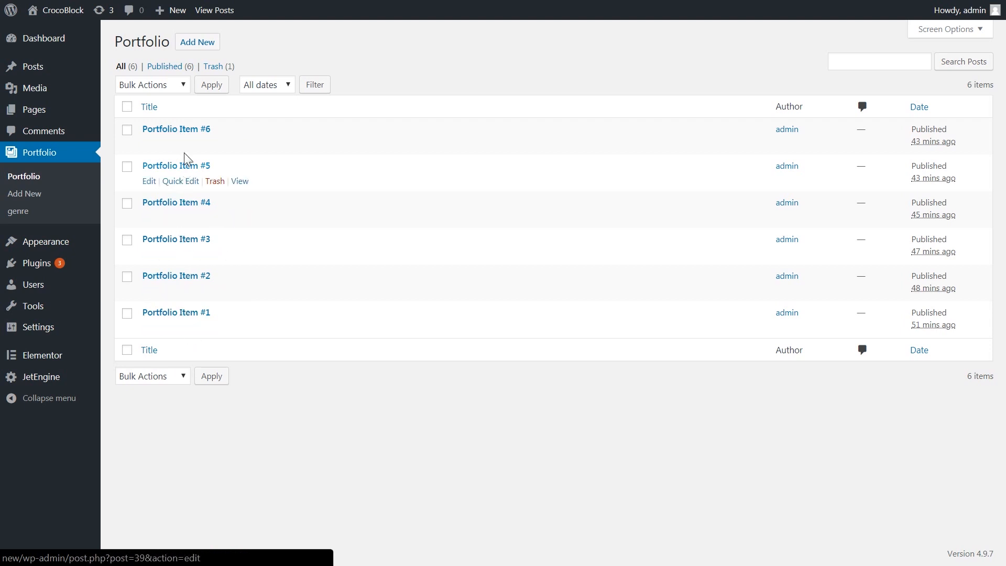
pyautogui.moveTo(260, 294)
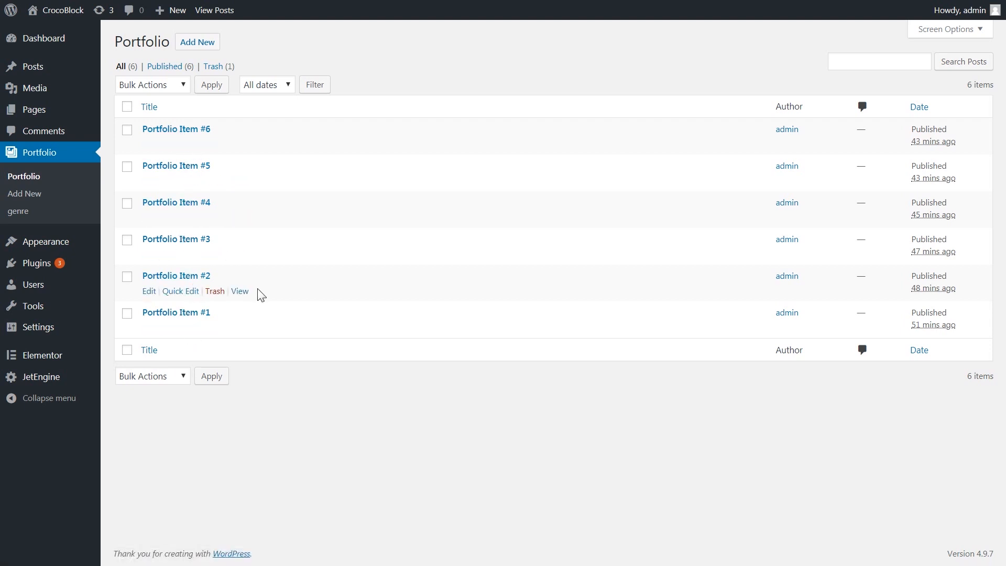
# - Edit the Listing Grid #2 page and drop a Listing Grid widget from Listing Elements into the empty area
pyautogui.click(148, 291)
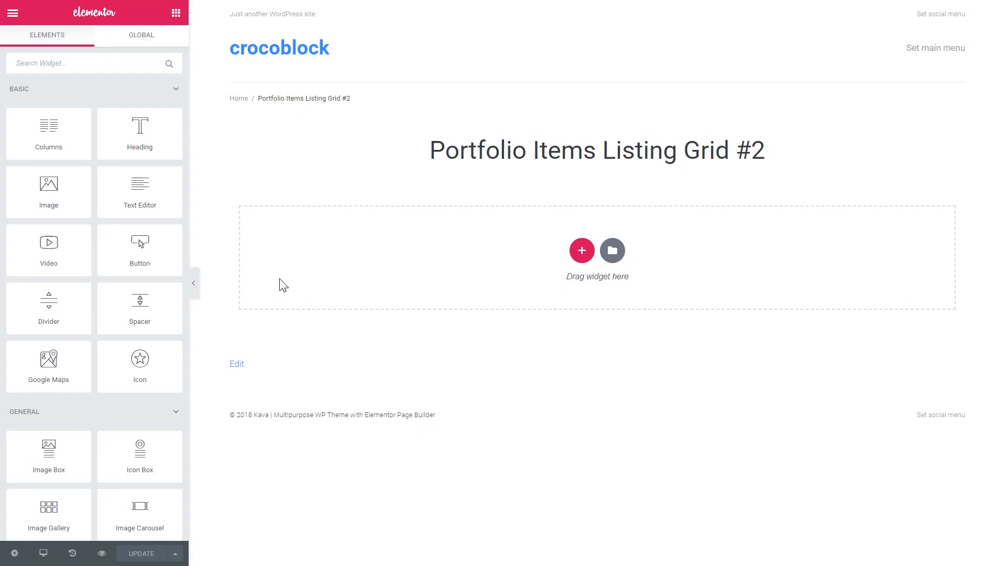
pyautogui.moveTo(782, 413)
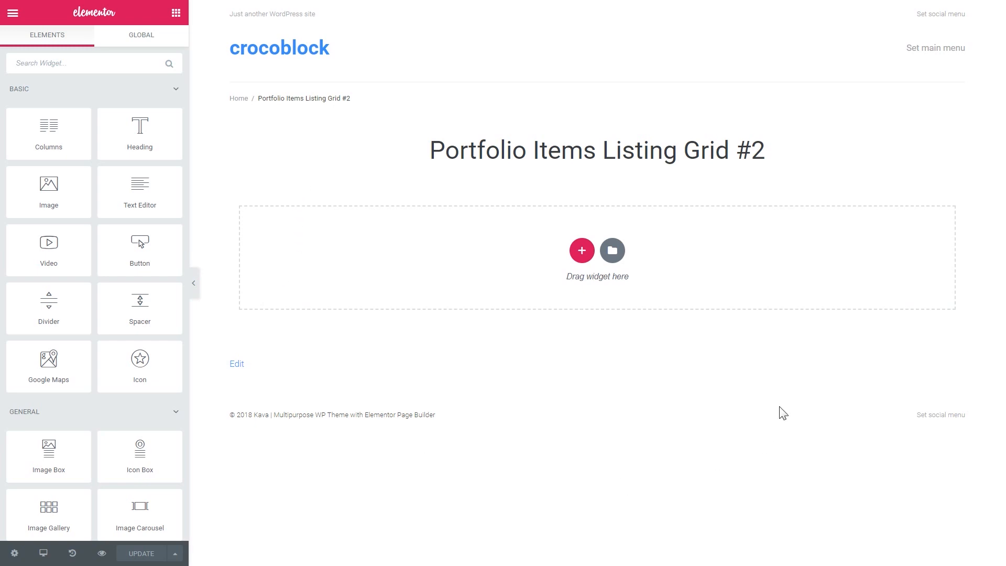
pyautogui.scroll(-3)
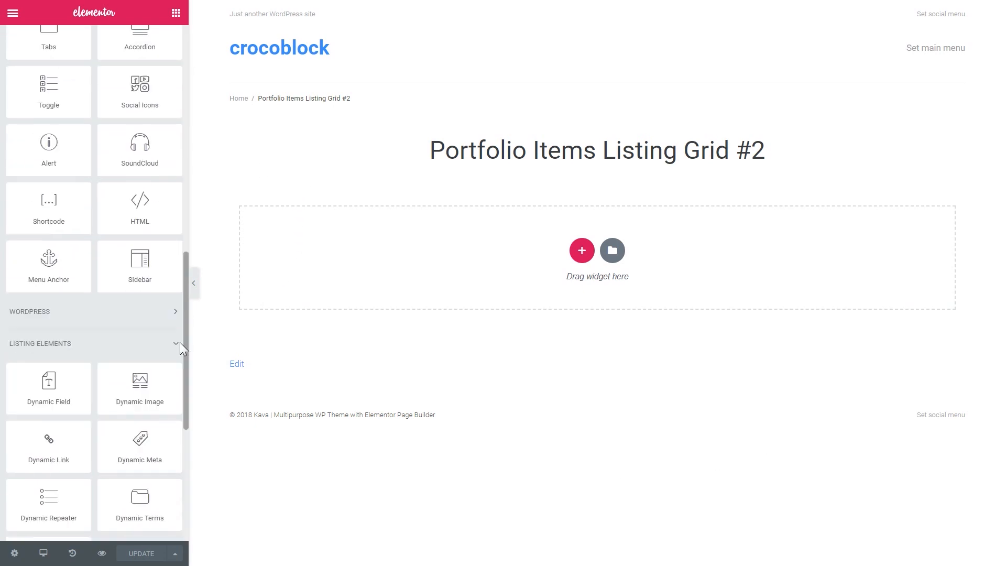
pyautogui.scroll(-3)
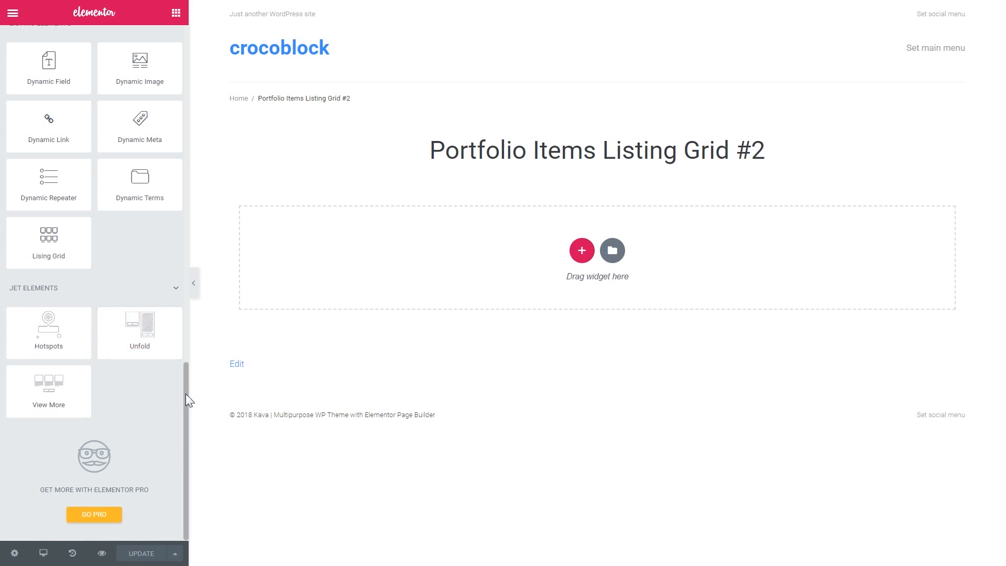
pyautogui.scroll(3)
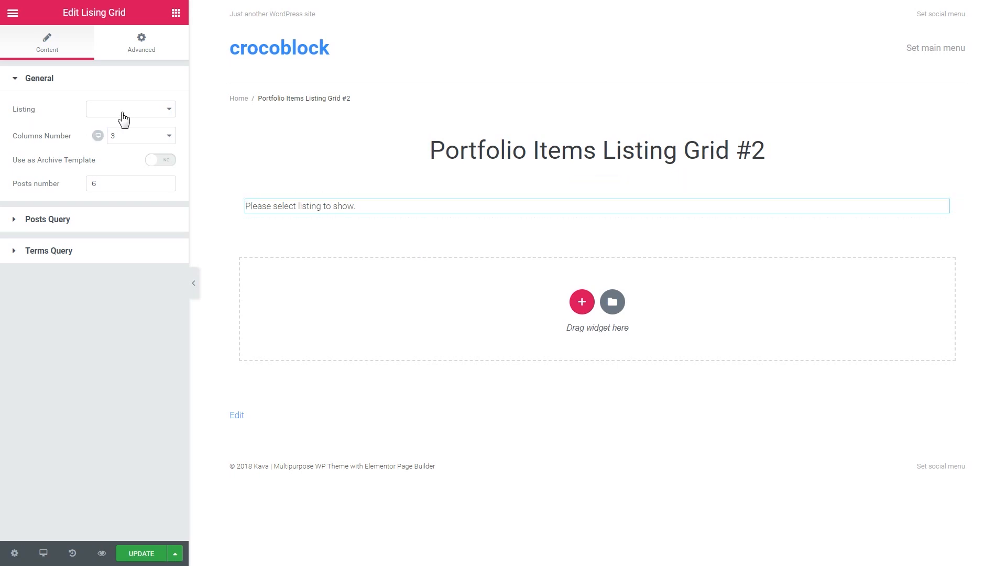
# - Choose 'Portfolio test' as the grid's Listing so six portfolio items show in three columns
pyautogui.click(130, 108)
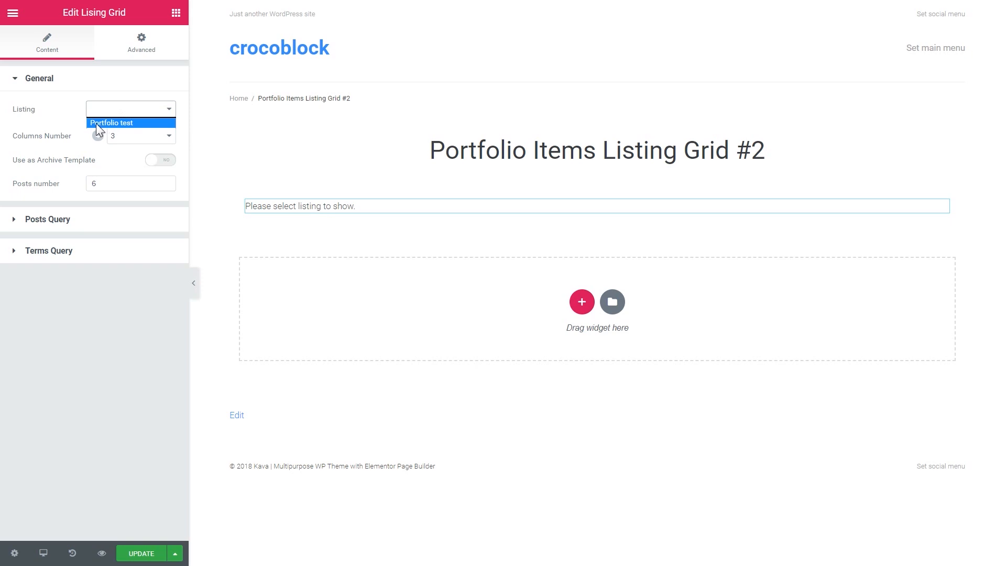
pyautogui.moveTo(114, 130)
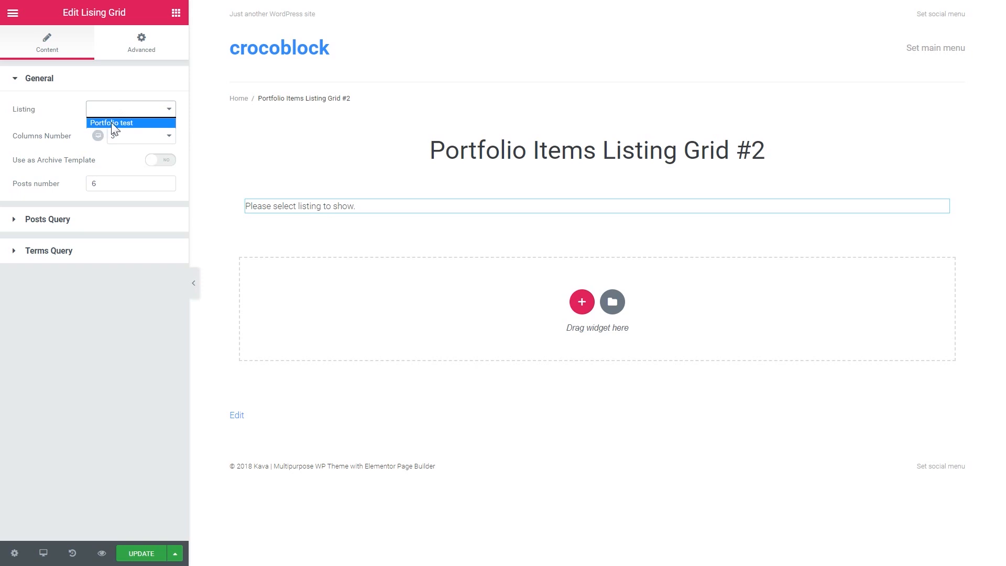
pyautogui.click(112, 122)
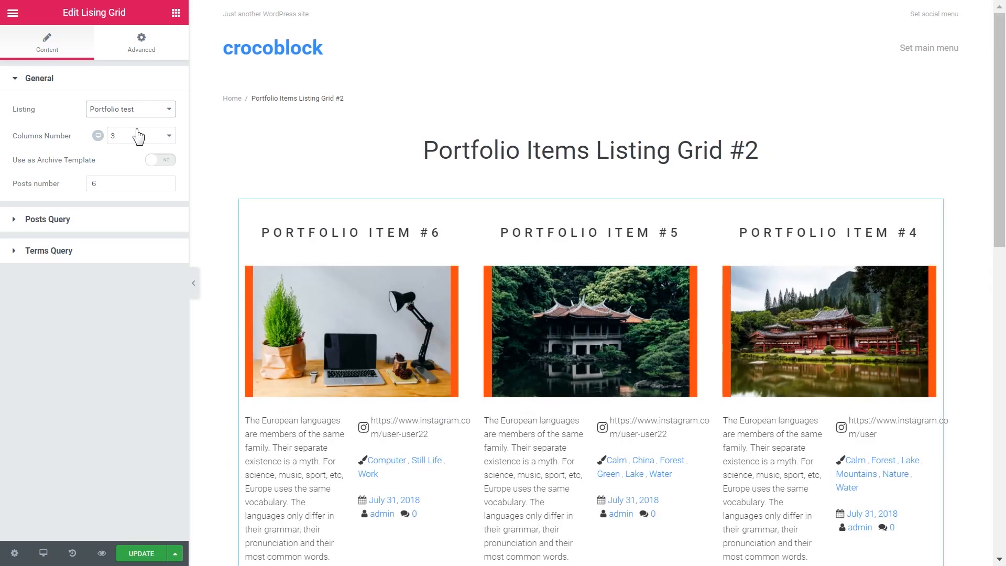
pyautogui.scroll(-3)
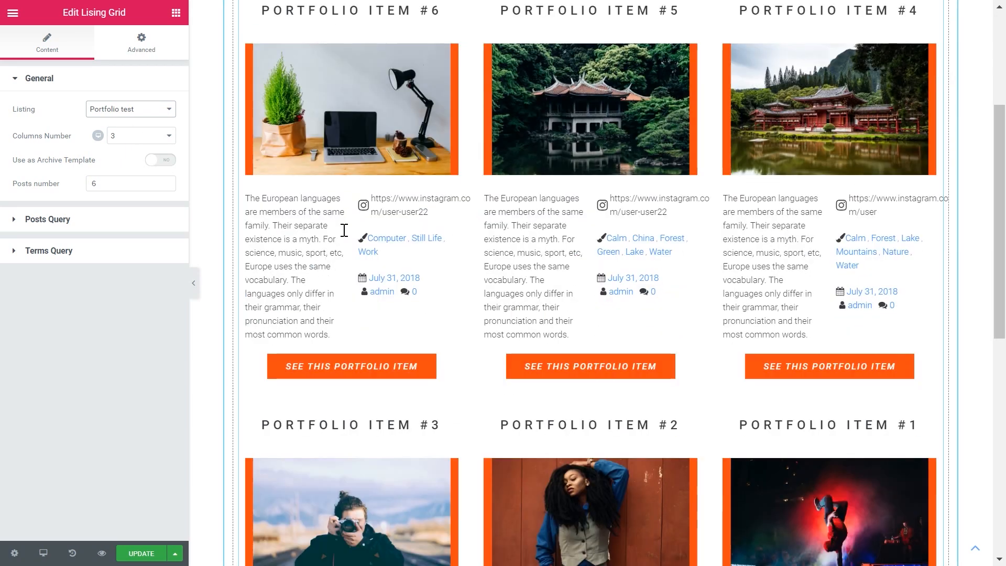
pyautogui.scroll(3)
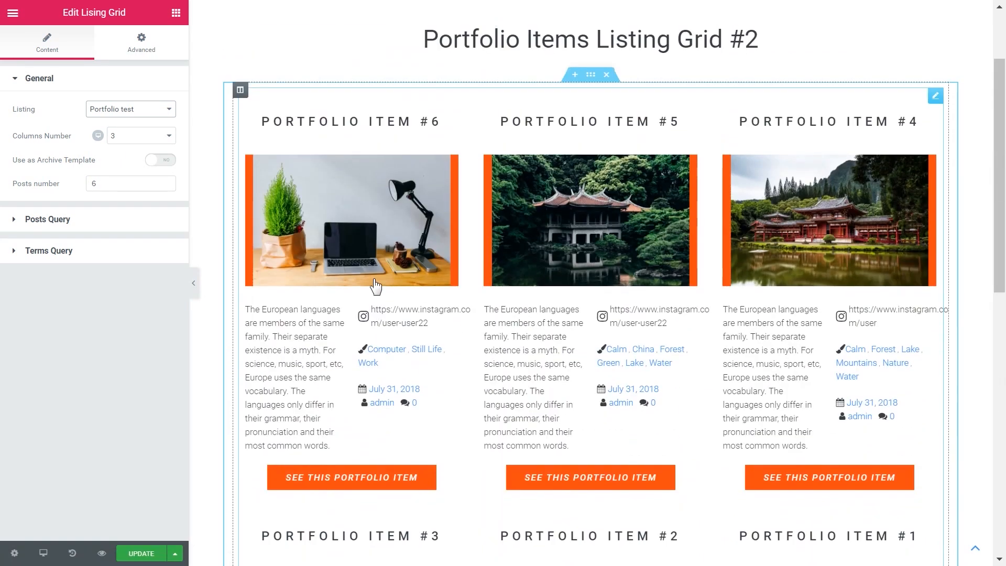
pyautogui.moveTo(418, 164)
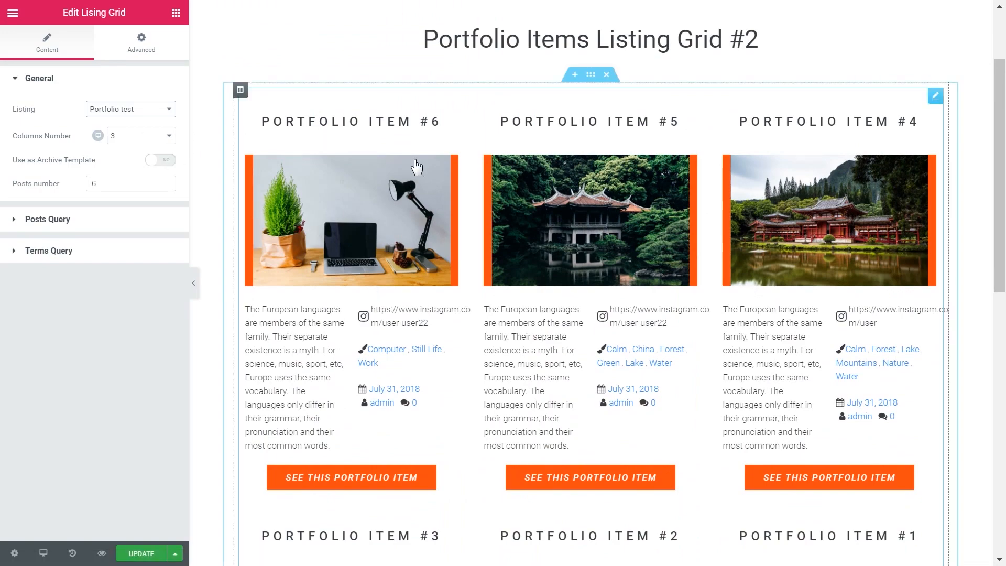
pyautogui.scroll(-3)
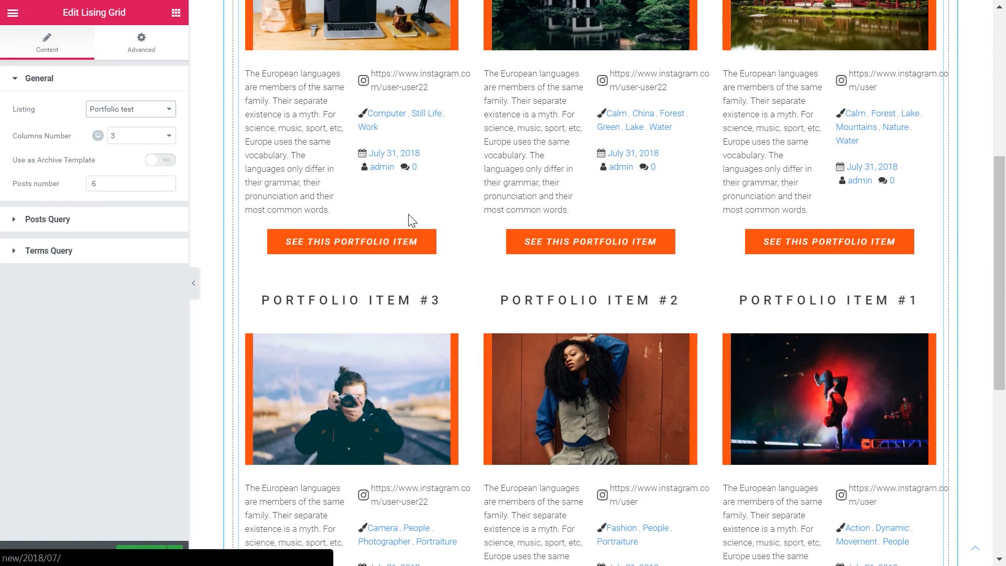
# - Set Columns Number to 2, laying the six Portfolio test items out in two columns
pyautogui.scroll(3)
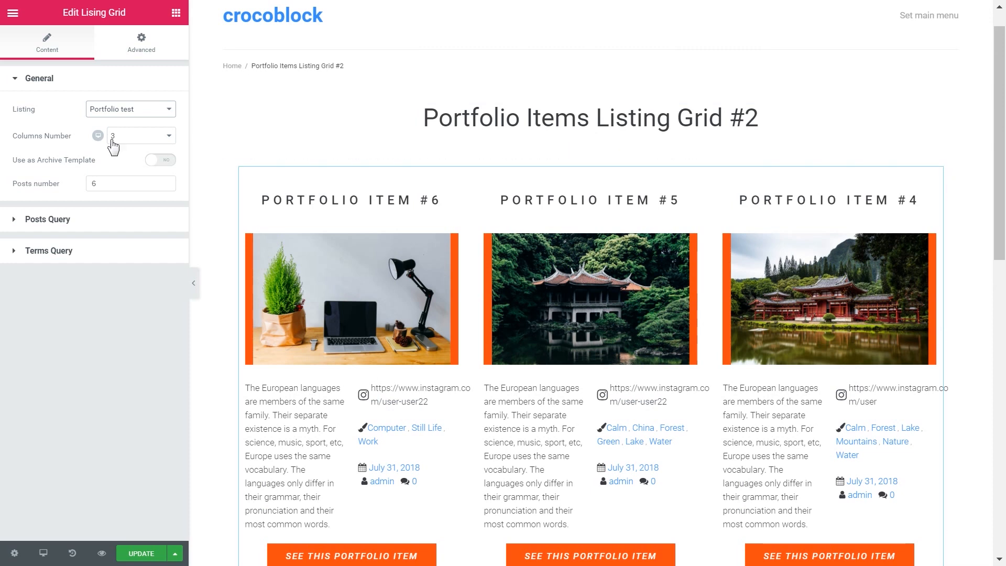
pyautogui.moveTo(61, 144)
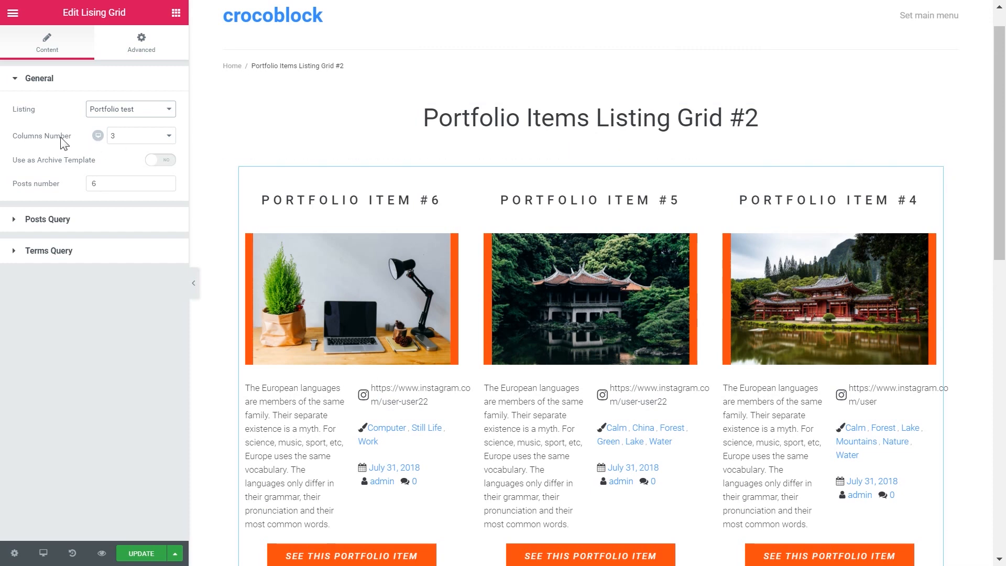
pyautogui.click(139, 135)
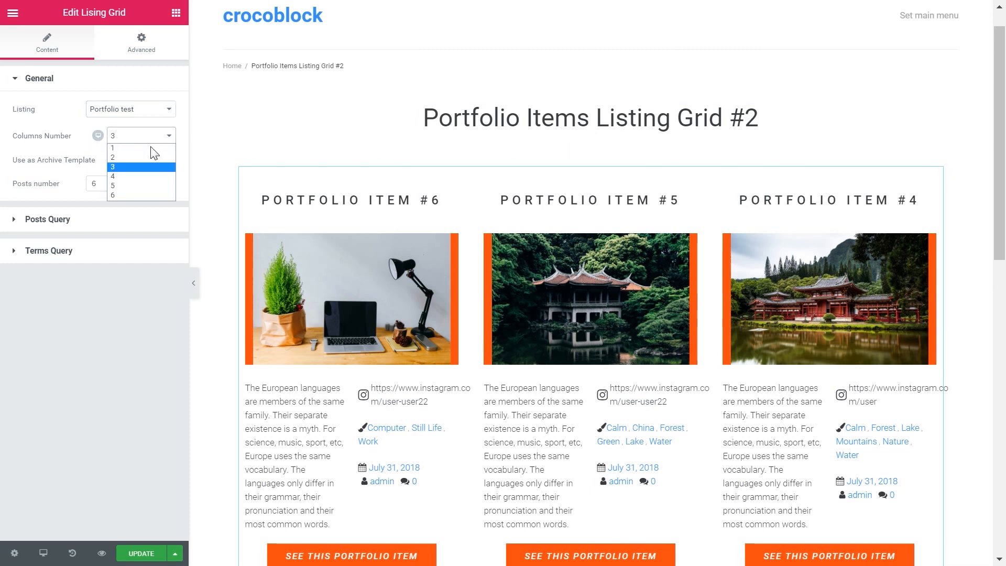
pyautogui.click(112, 157)
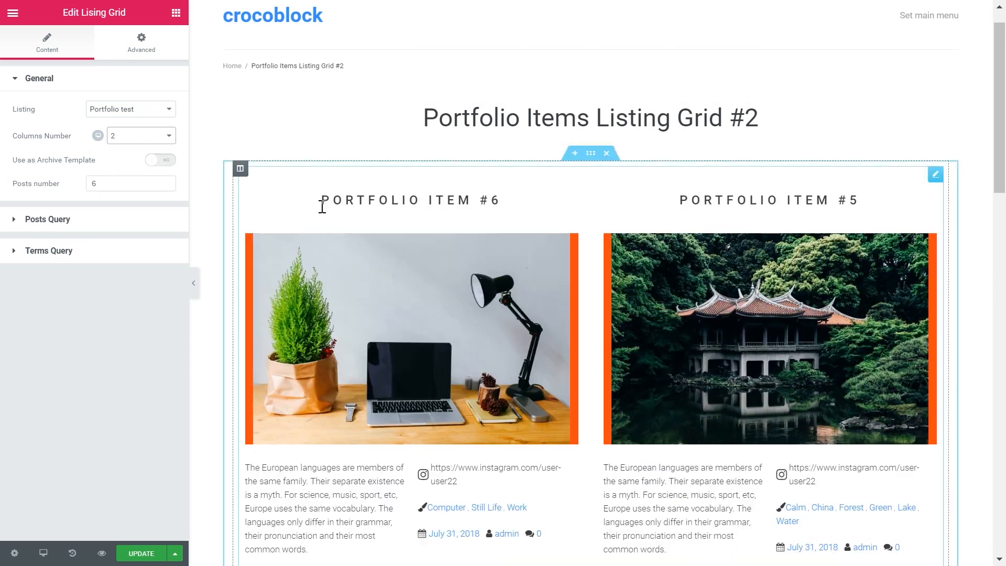
pyautogui.scroll(-3)
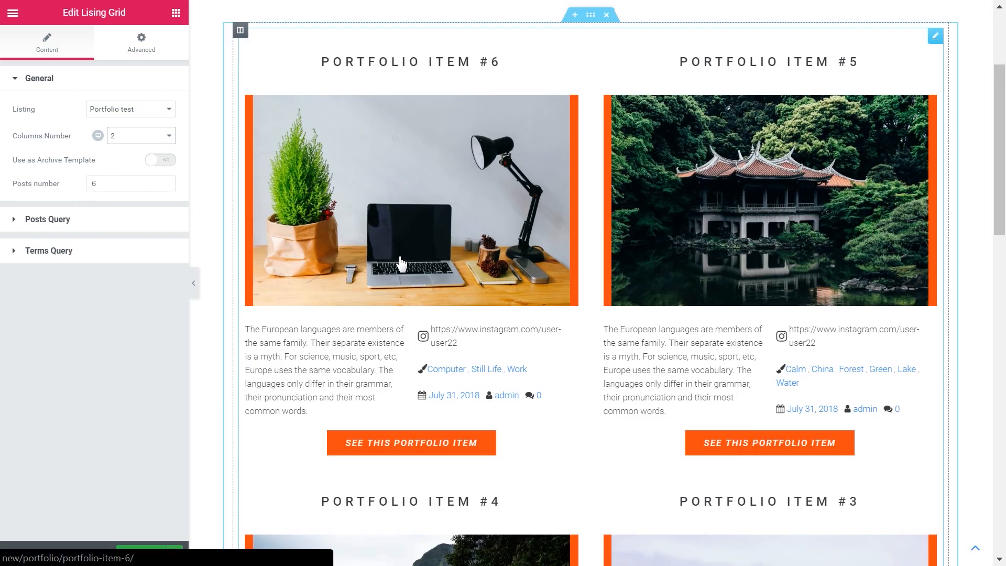
pyautogui.scroll(-3)
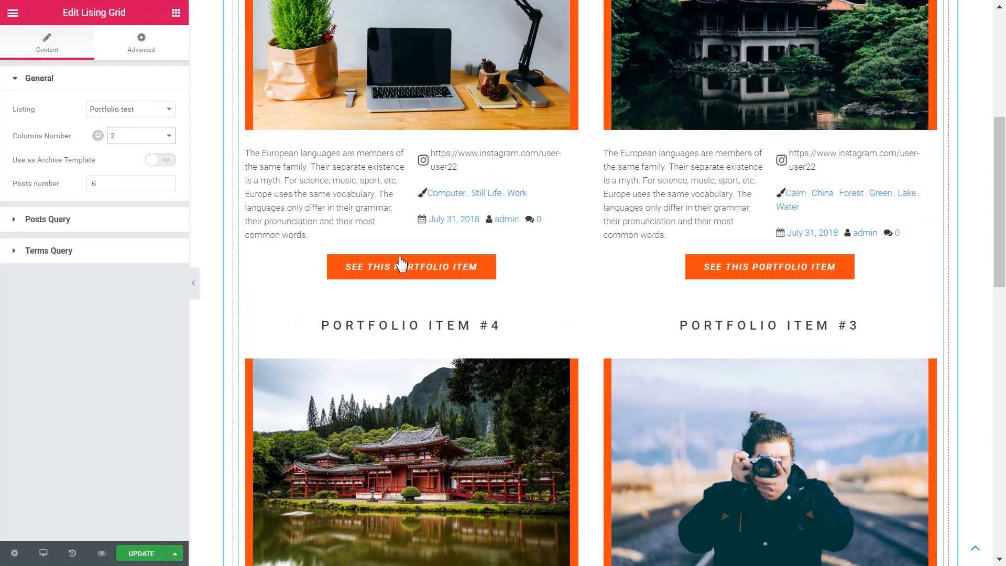
pyautogui.scroll(3)
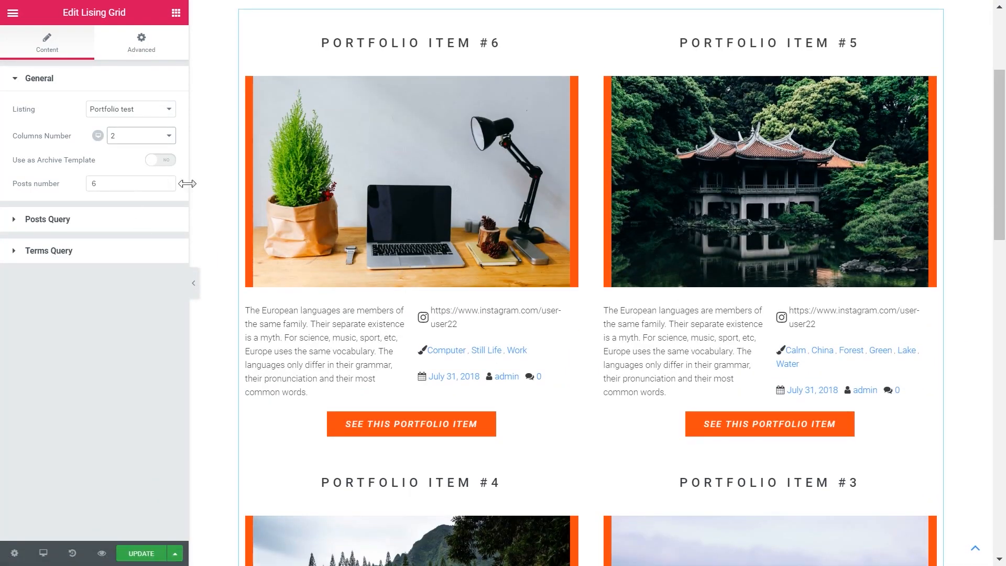
# - Step Posts number from 6 down to 2 and back up to 4, leaving four items in two columns
pyautogui.click(166, 187)
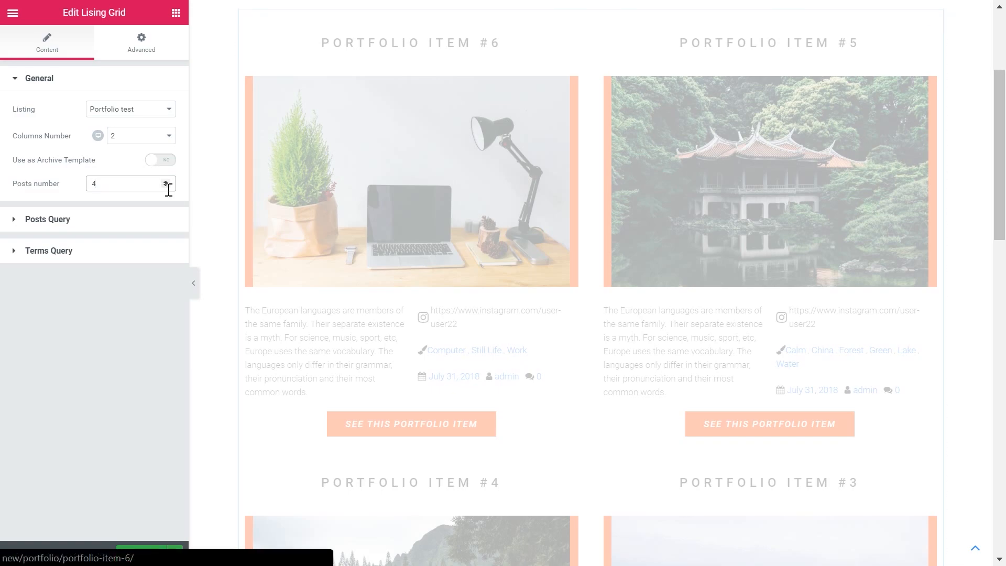
pyautogui.click(166, 186)
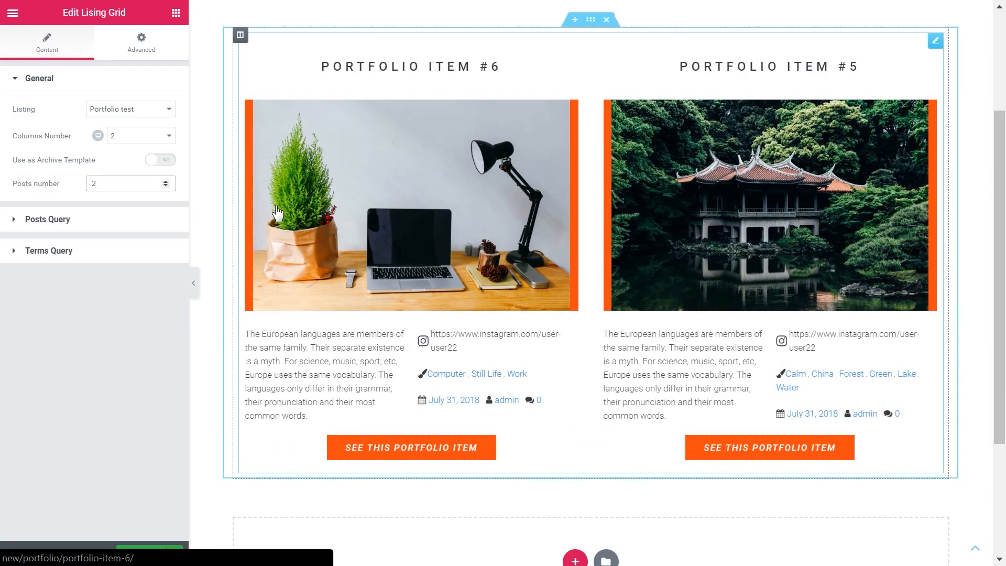
pyautogui.click(166, 179)
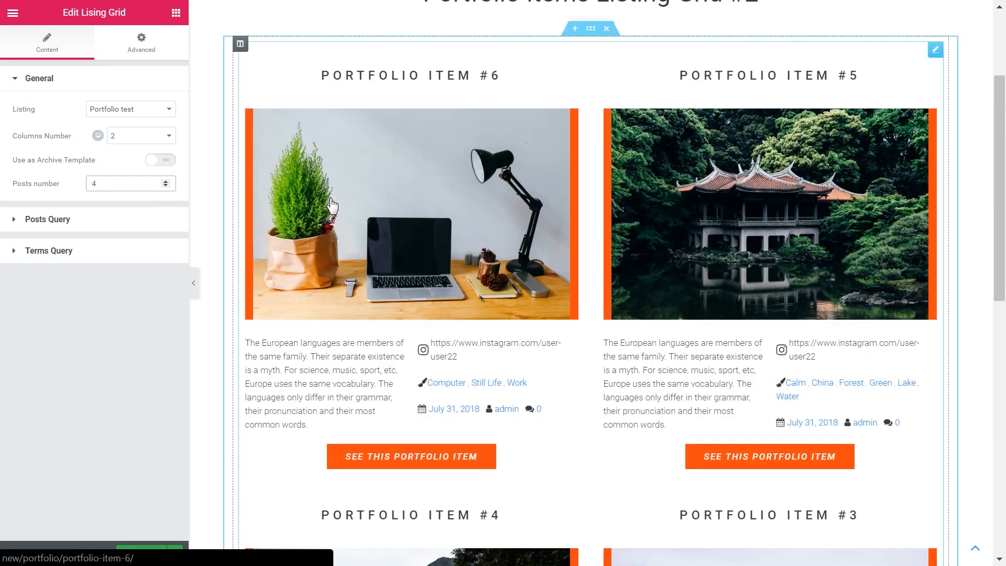
pyautogui.scroll(-3)
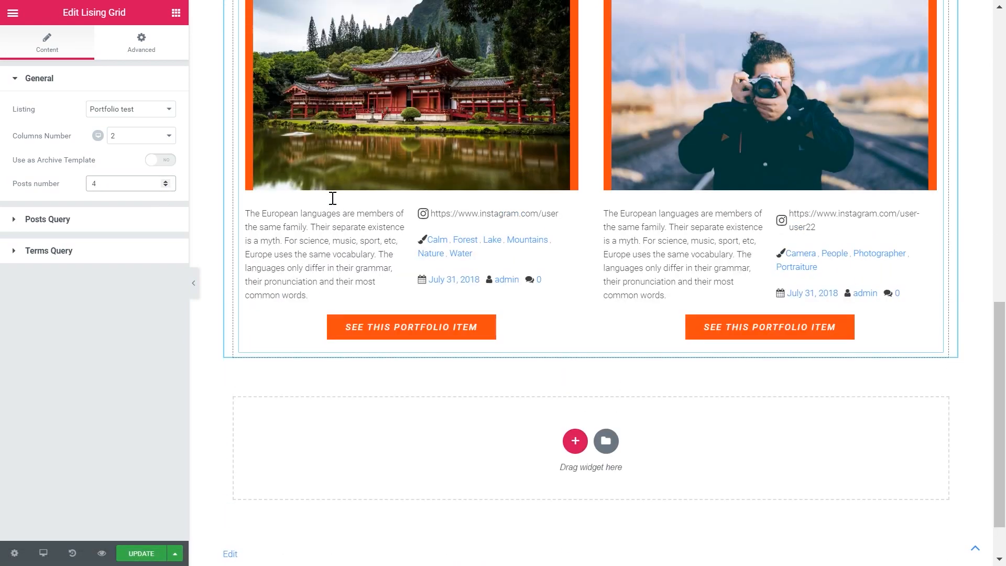
pyautogui.scroll(3)
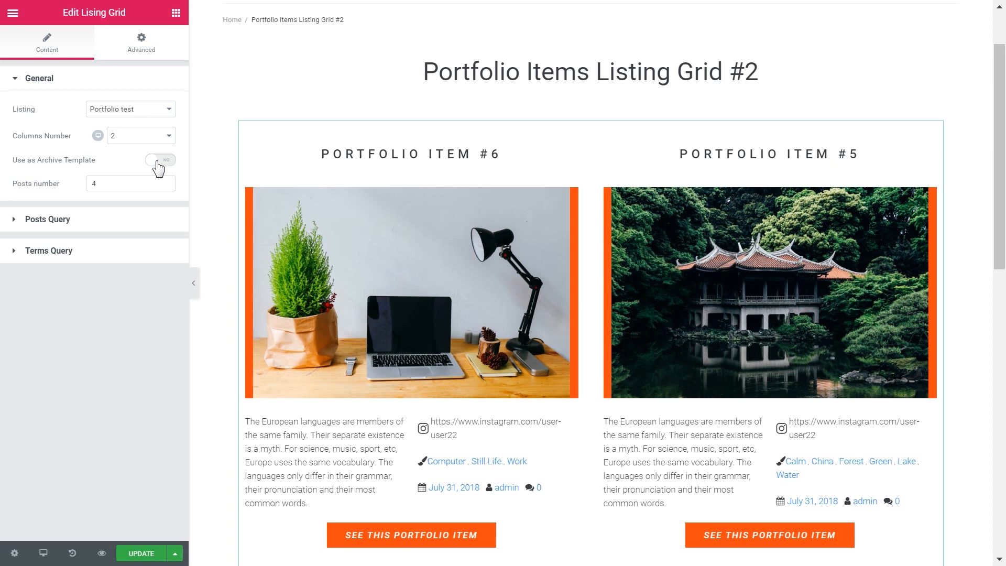
pyautogui.moveTo(57, 228)
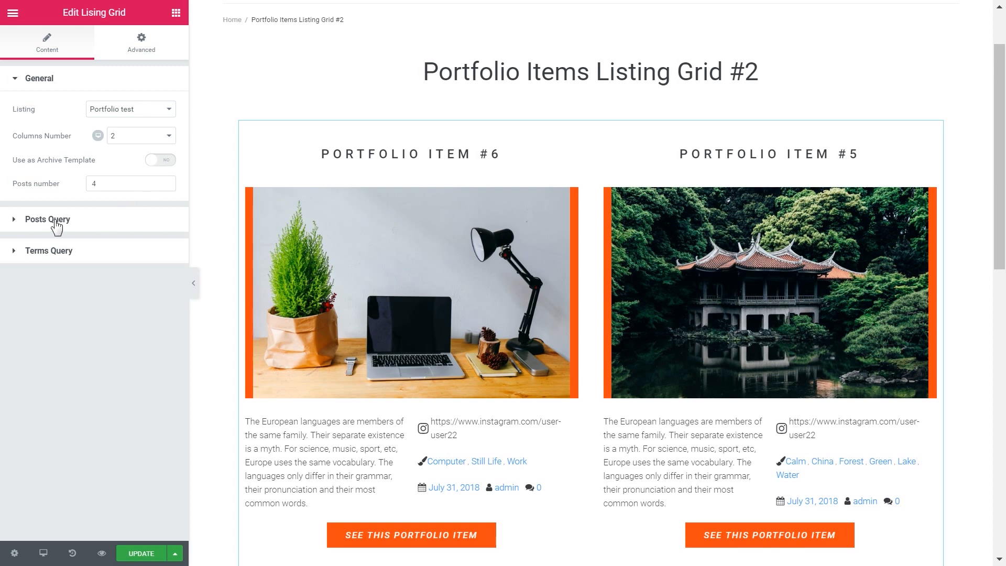
# - Expand Posts Query and add a query item of type Posts Parameters
pyautogui.click(48, 219)
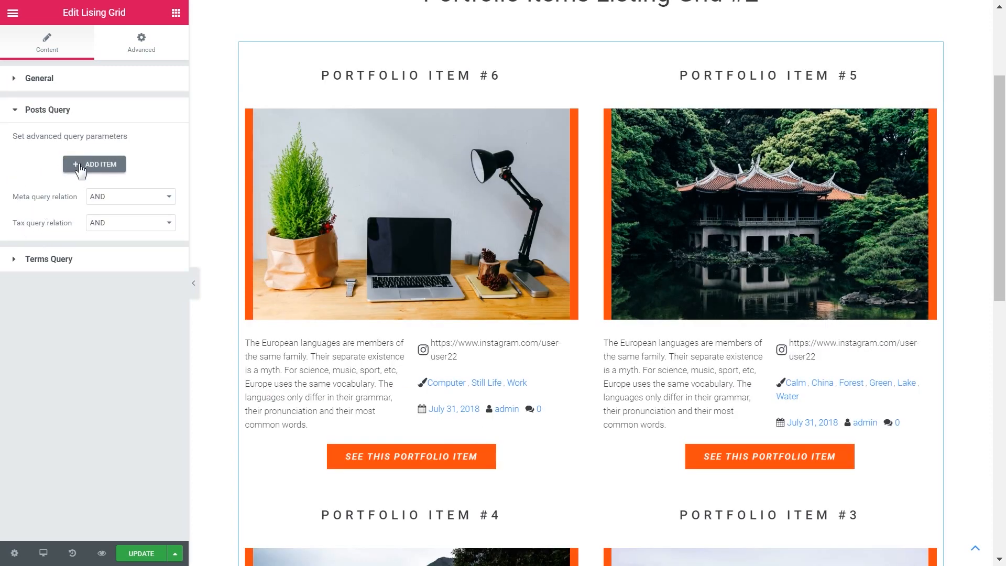
pyautogui.click(93, 163)
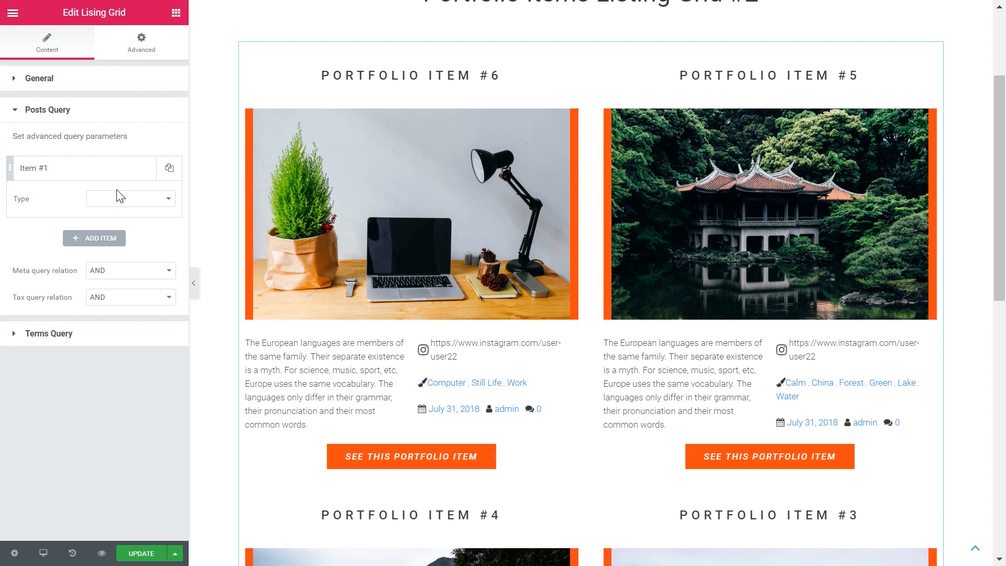
pyautogui.moveTo(59, 152)
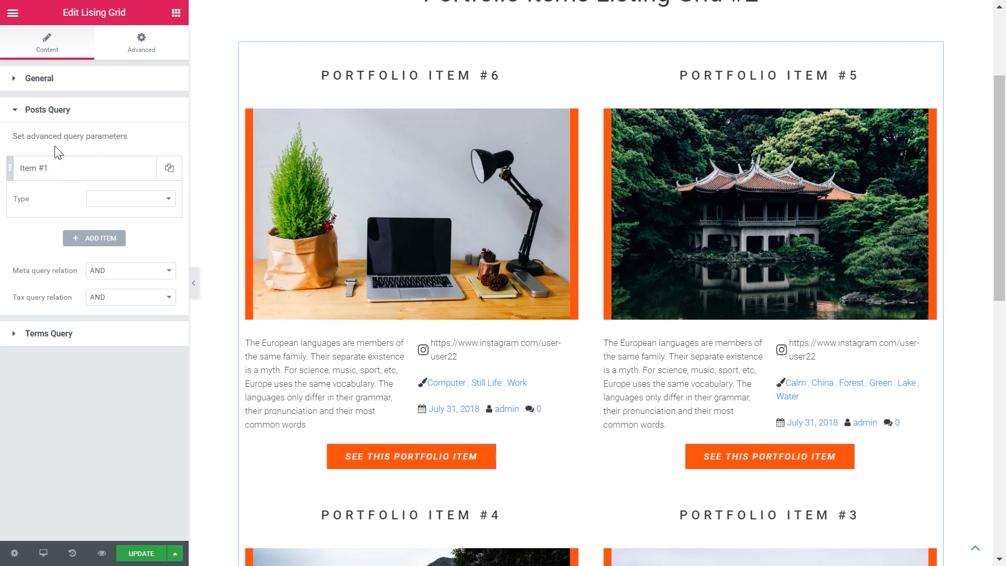
pyautogui.moveTo(52, 139)
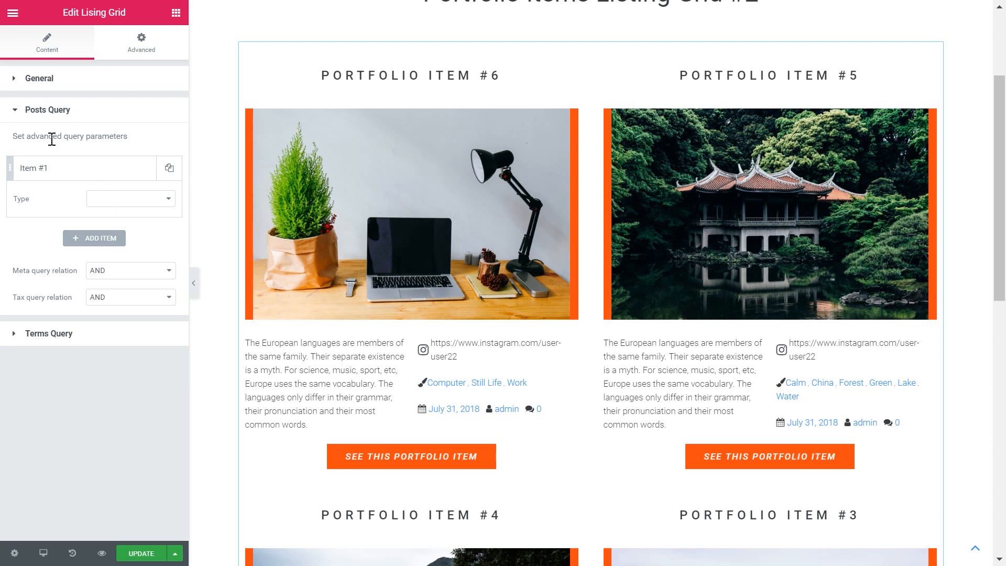
pyautogui.moveTo(77, 176)
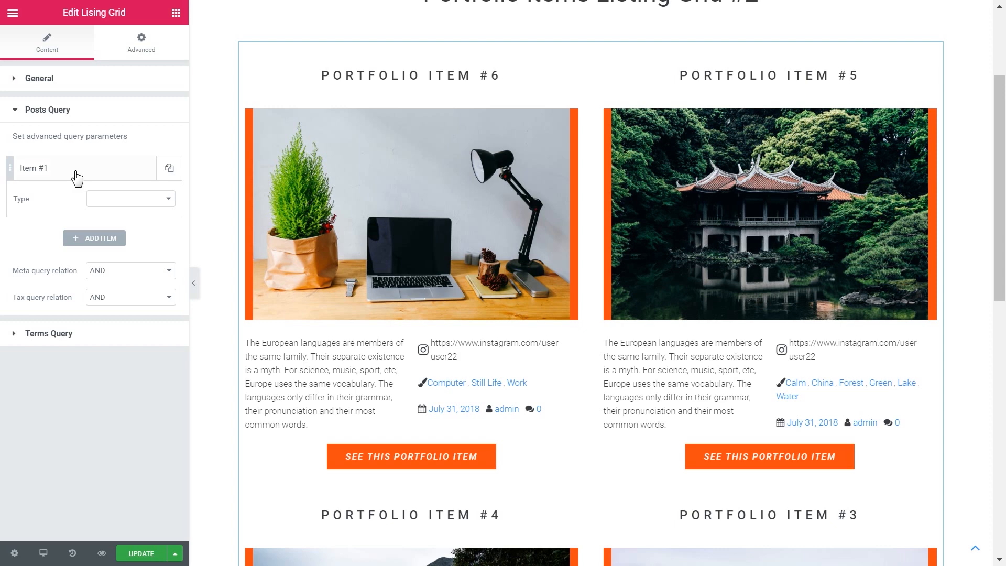
pyautogui.click(130, 198)
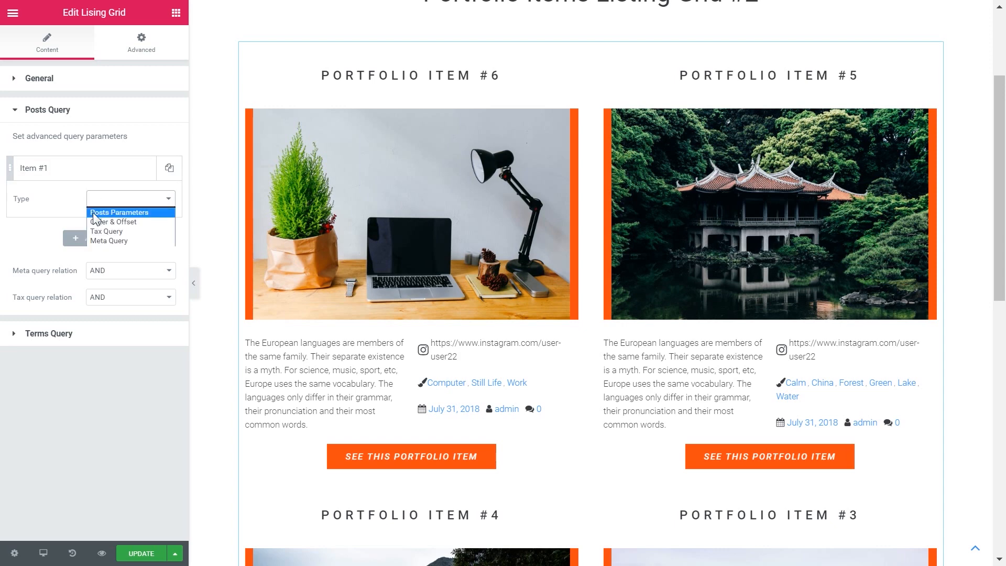
pyautogui.click(120, 212)
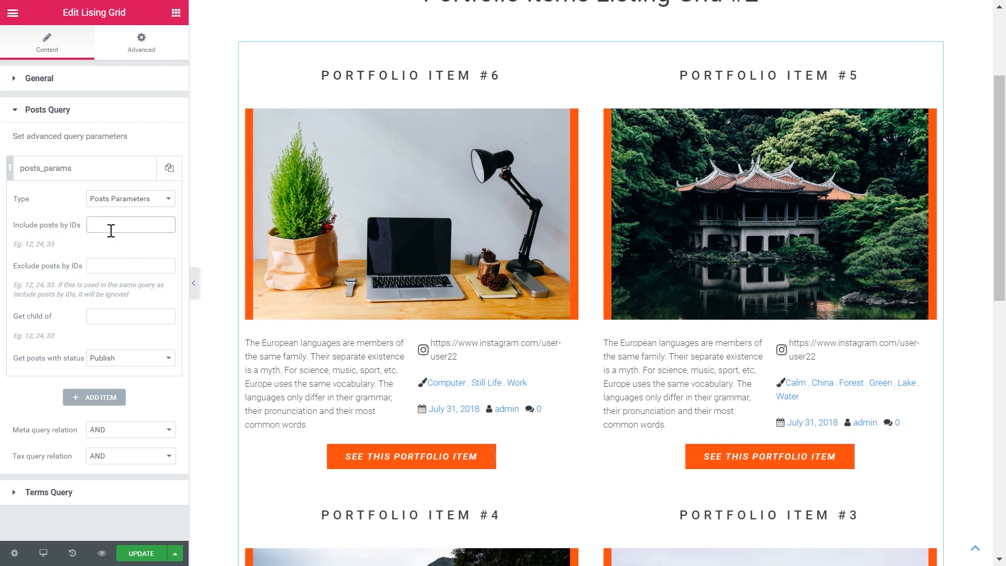
# - Visit the include post IDs field and list the Get posts with status choices, including Publish
pyautogui.click(131, 224)
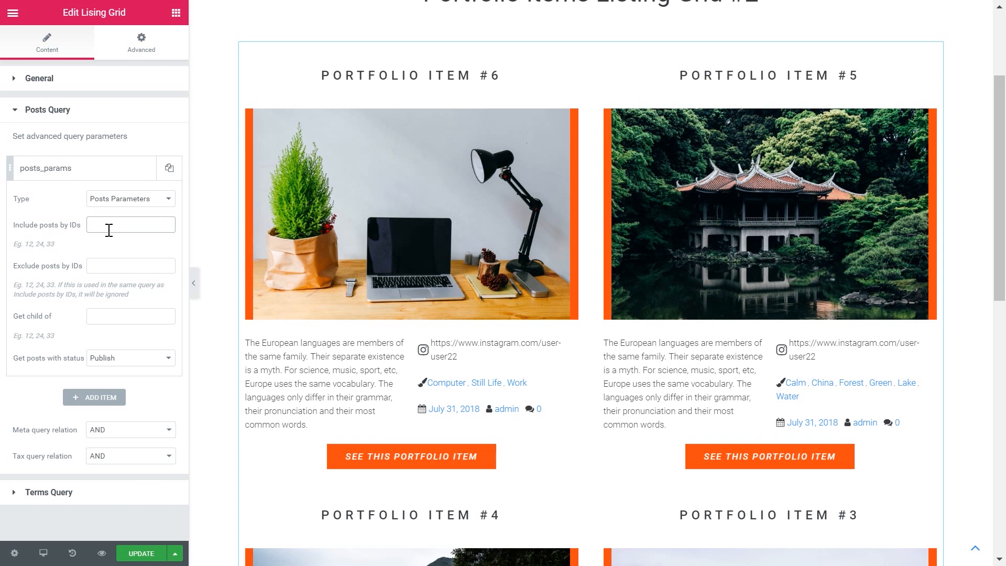
pyautogui.moveTo(80, 276)
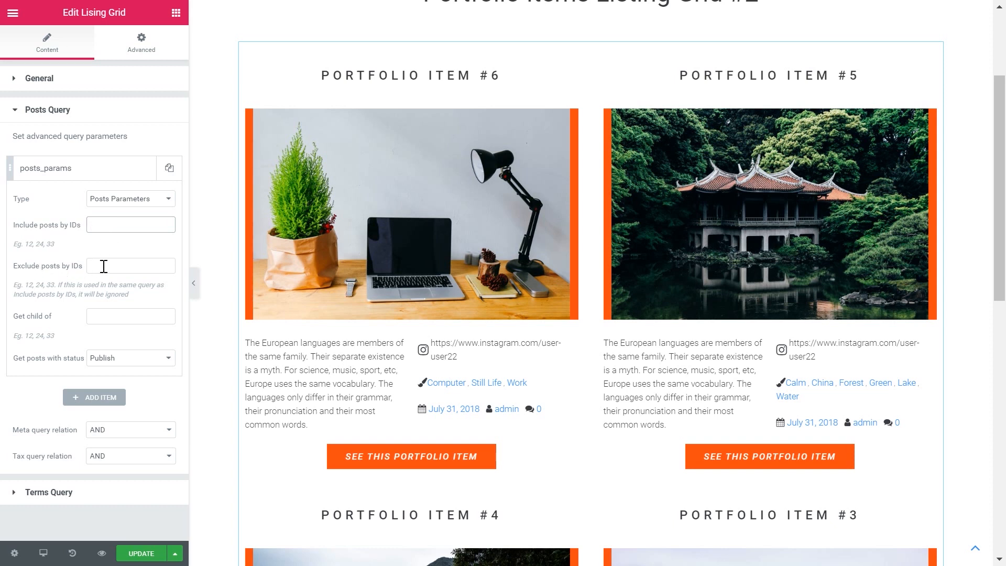
pyautogui.click(130, 224)
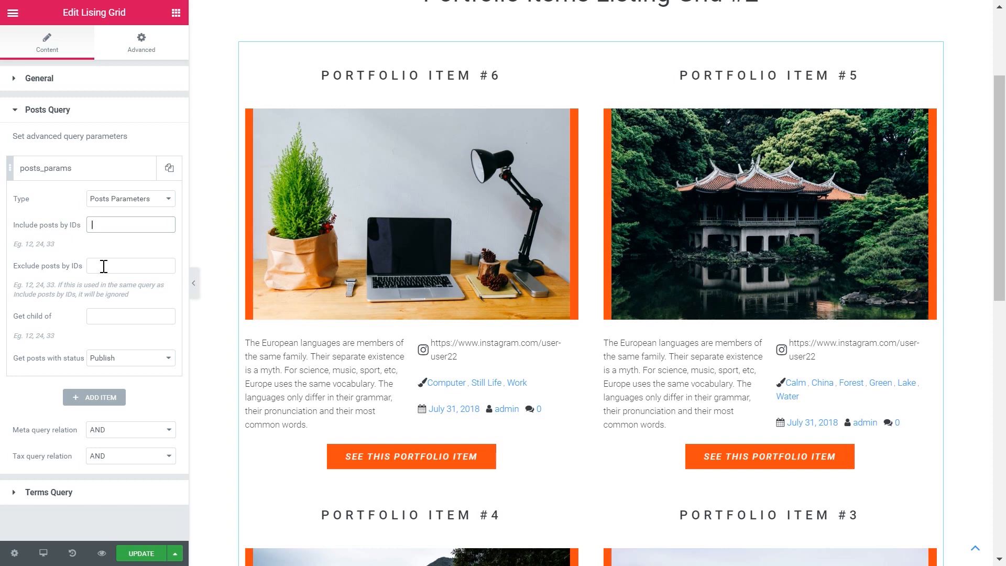
pyautogui.moveTo(51, 326)
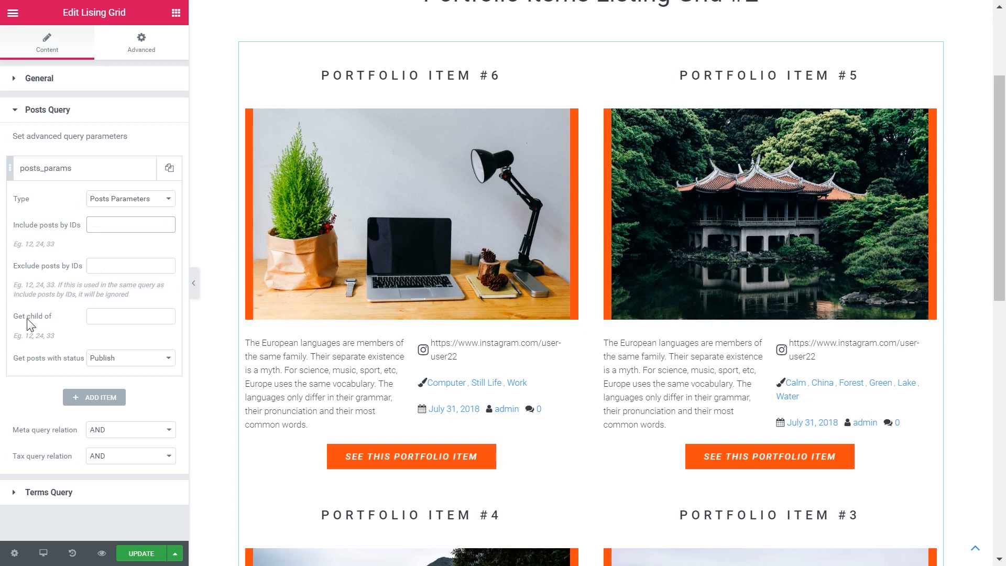
pyautogui.click(130, 225)
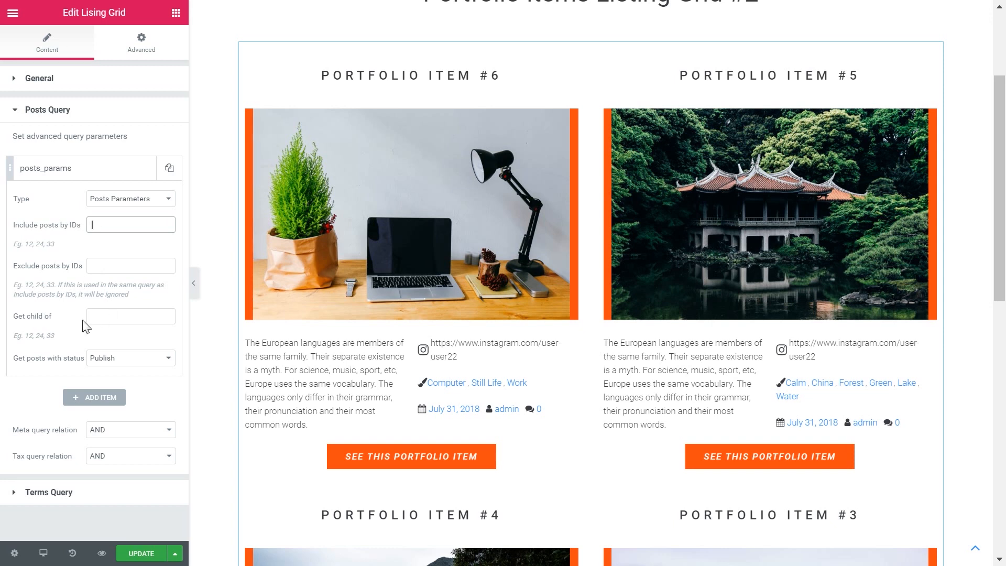
pyautogui.moveTo(25, 369)
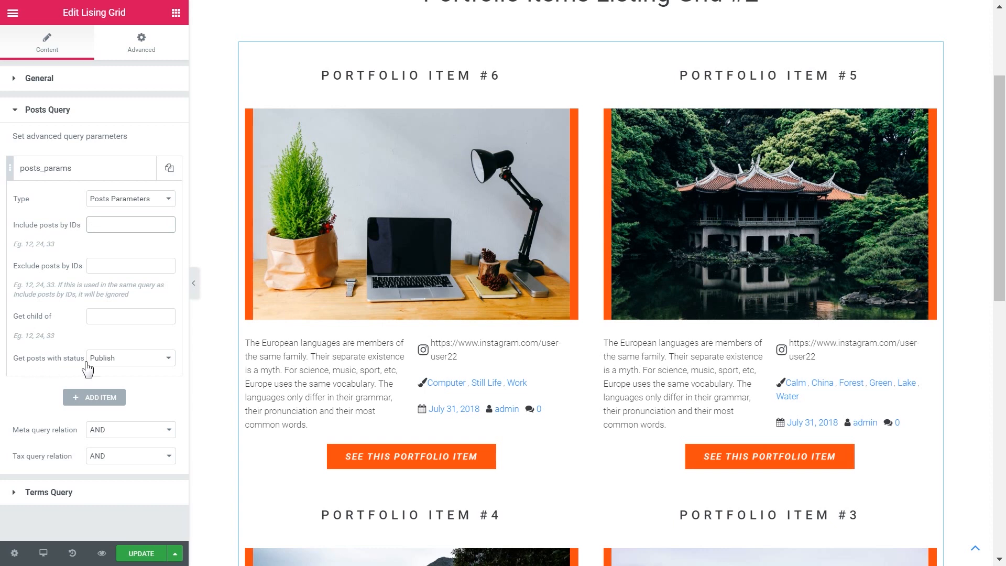
pyautogui.moveTo(104, 365)
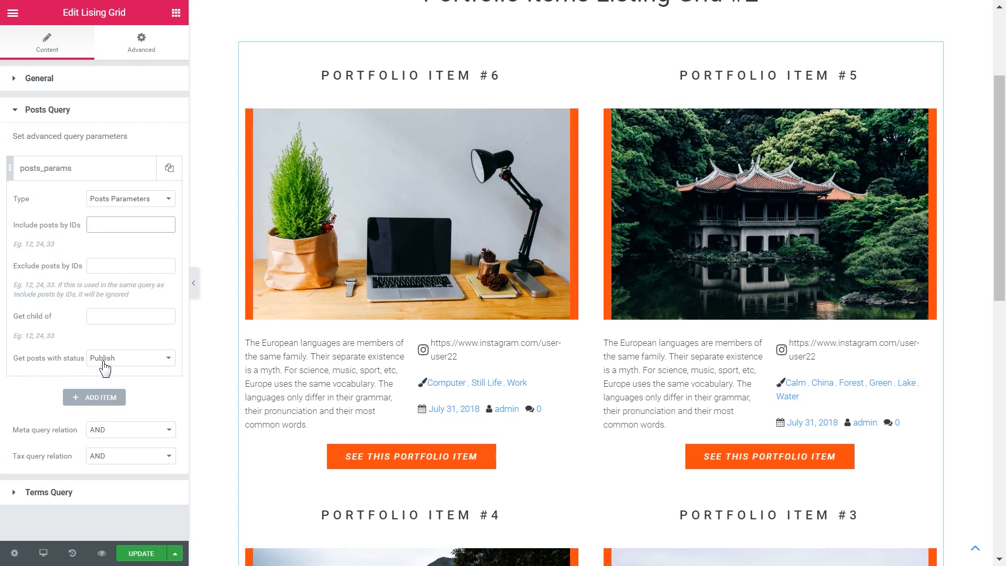
pyautogui.click(130, 357)
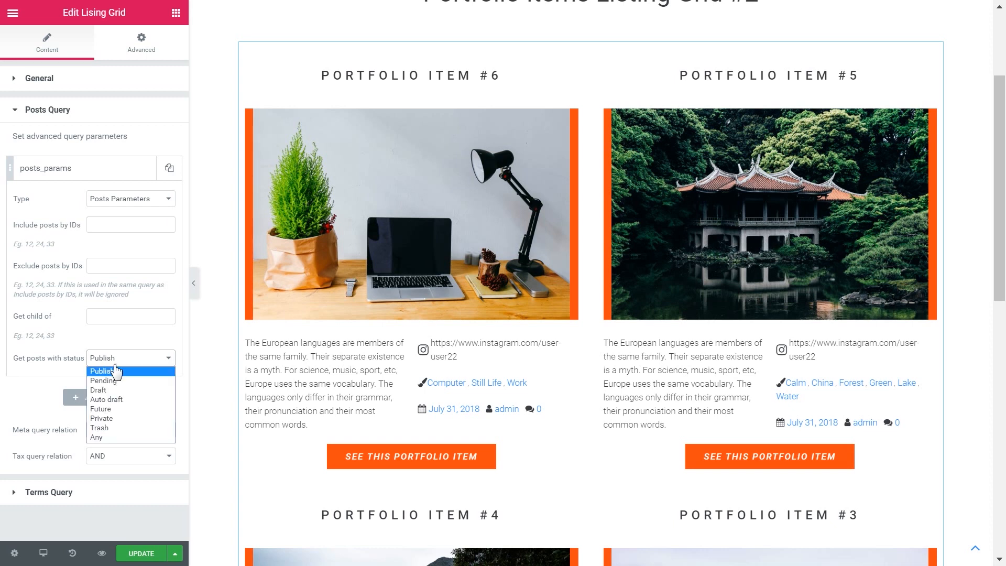
pyautogui.moveTo(121, 375)
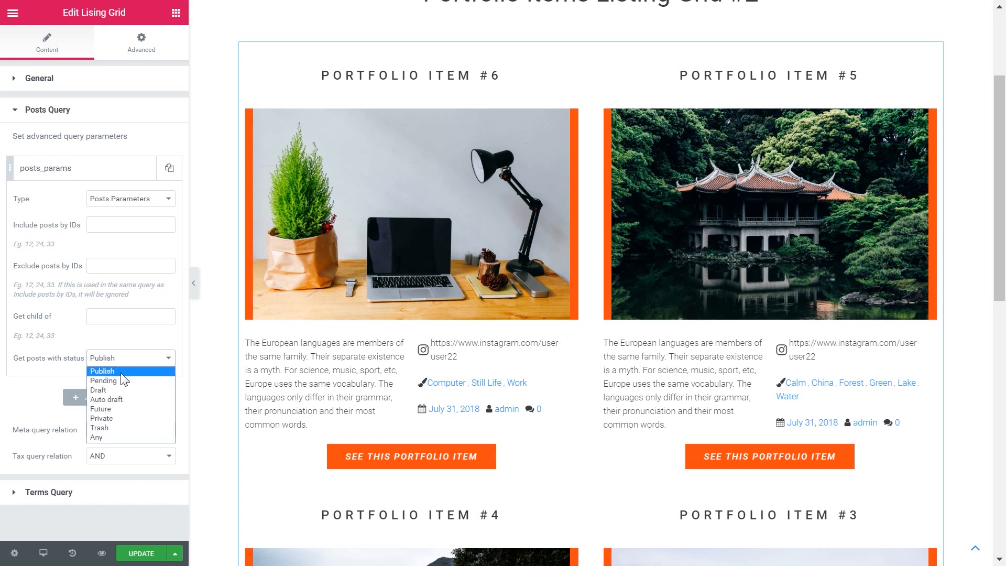
pyautogui.moveTo(103, 381)
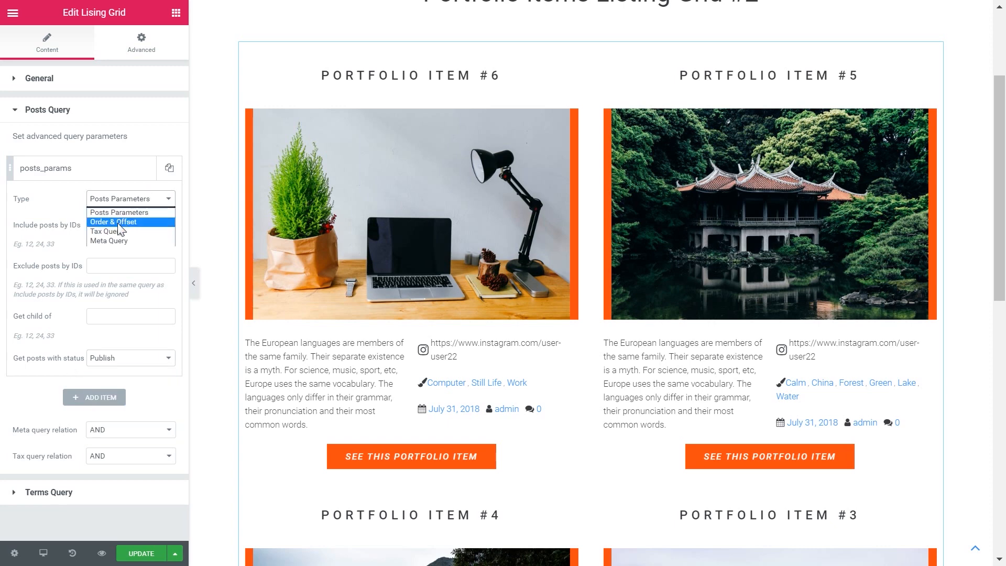
# - Make the query item Order & Offset with Order ASC and Order by Date
pyautogui.click(113, 221)
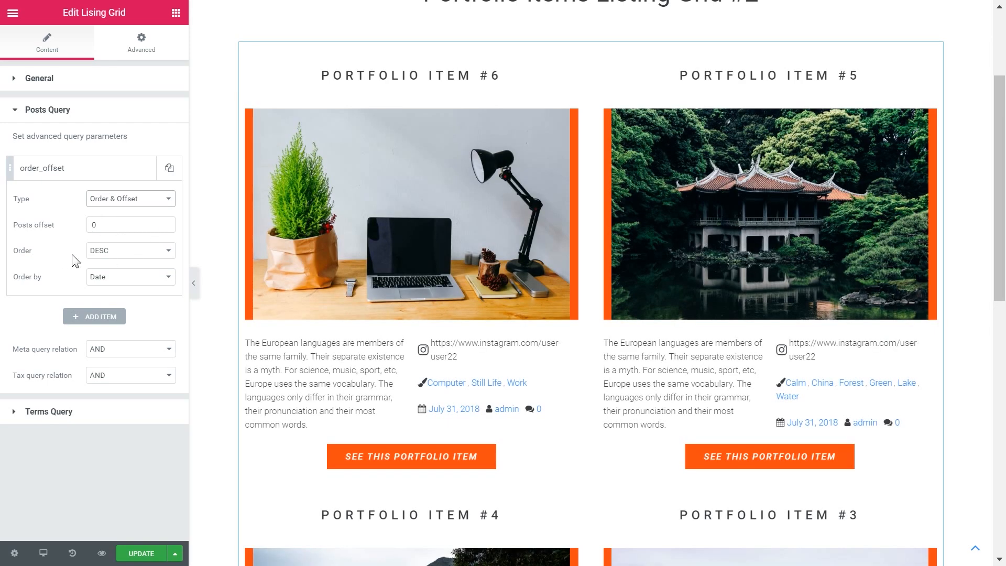
pyautogui.click(130, 250)
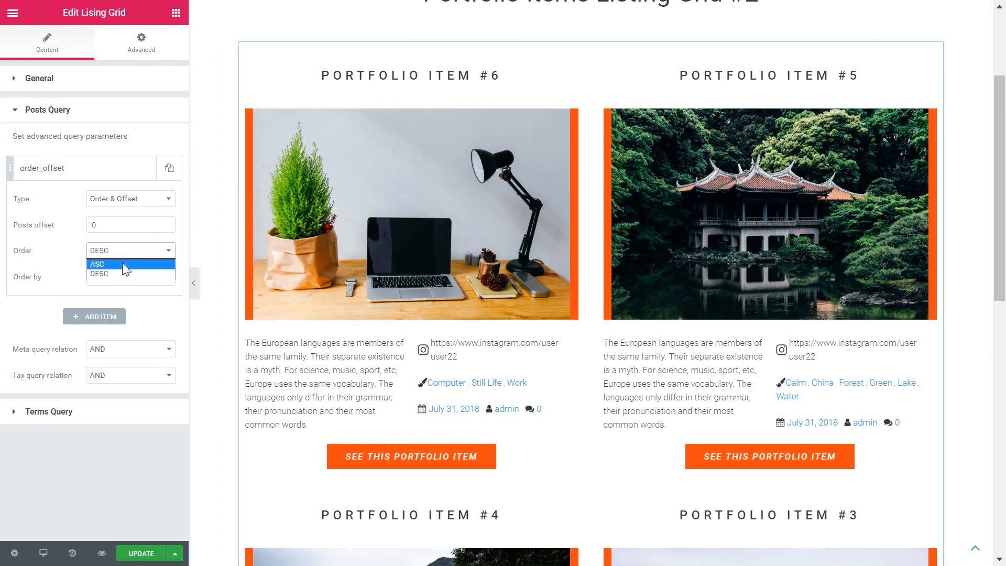
pyautogui.click(96, 264)
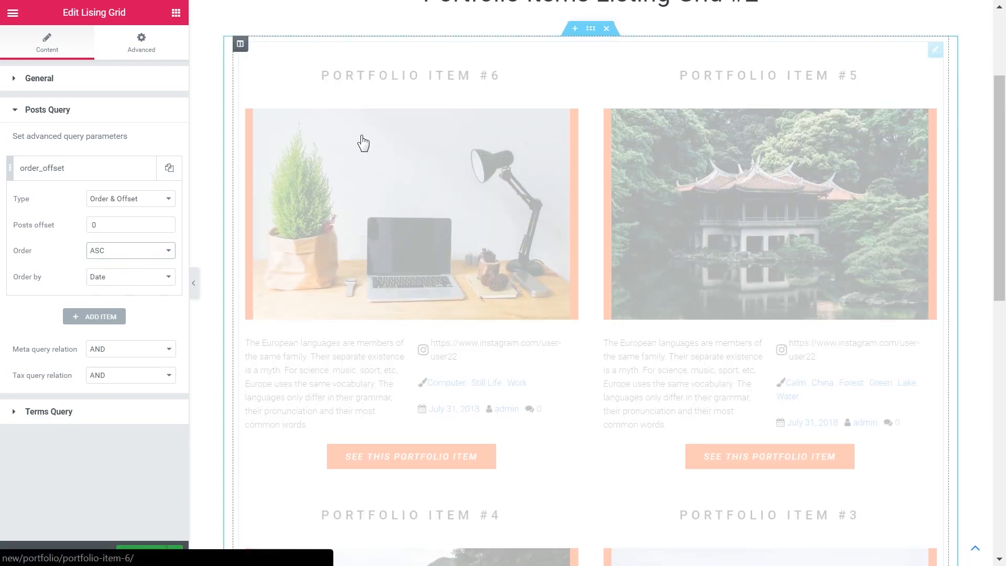
pyautogui.scroll(-3)
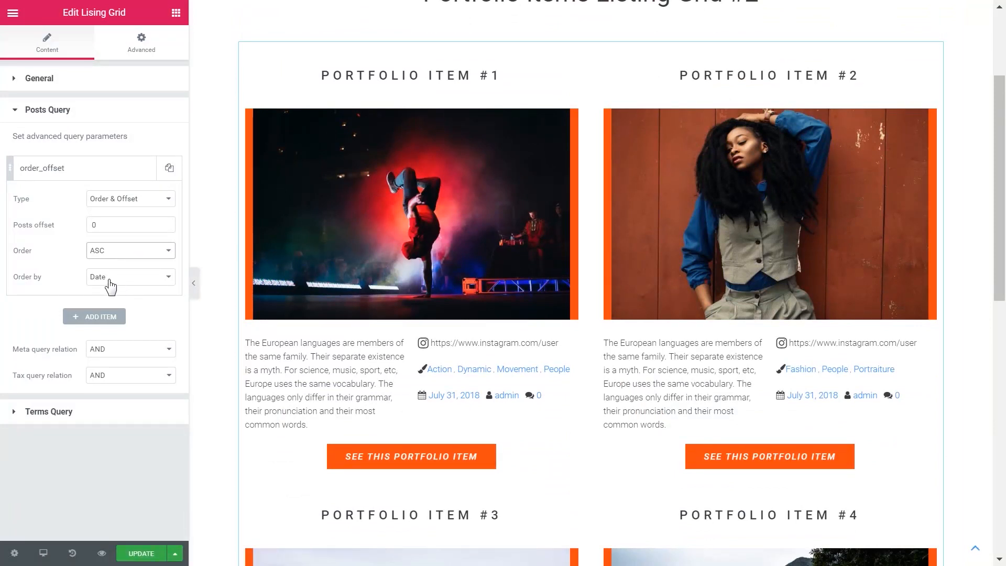
pyautogui.click(130, 277)
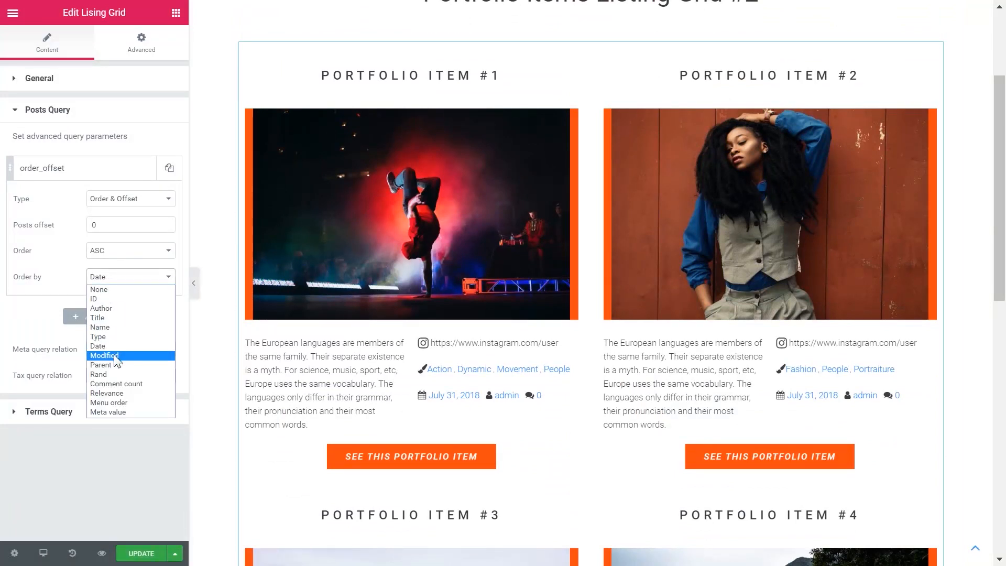
pyautogui.moveTo(107, 393)
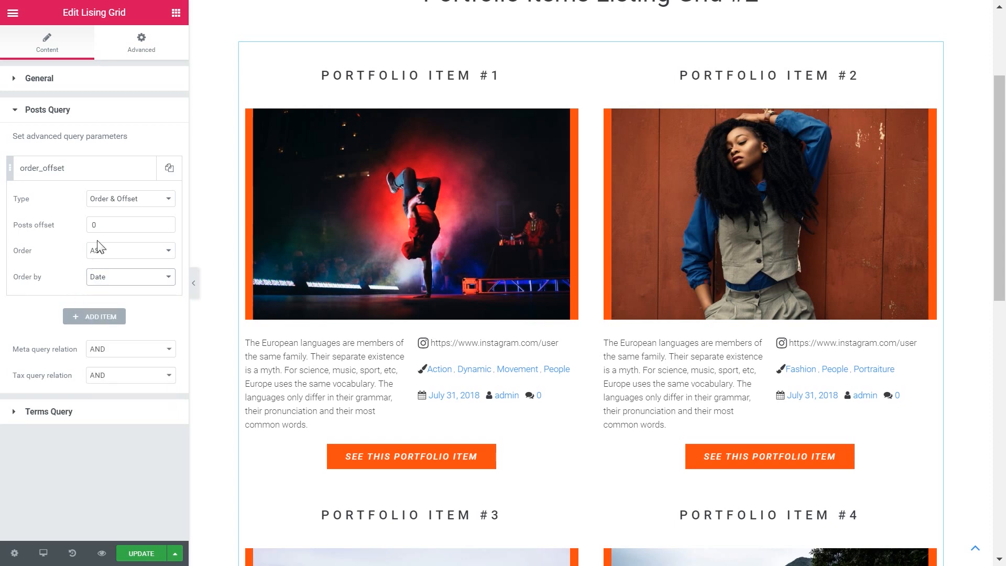
# - Step Posts offset up through 1, 2, 3 and bring it back to 0
pyautogui.click(166, 221)
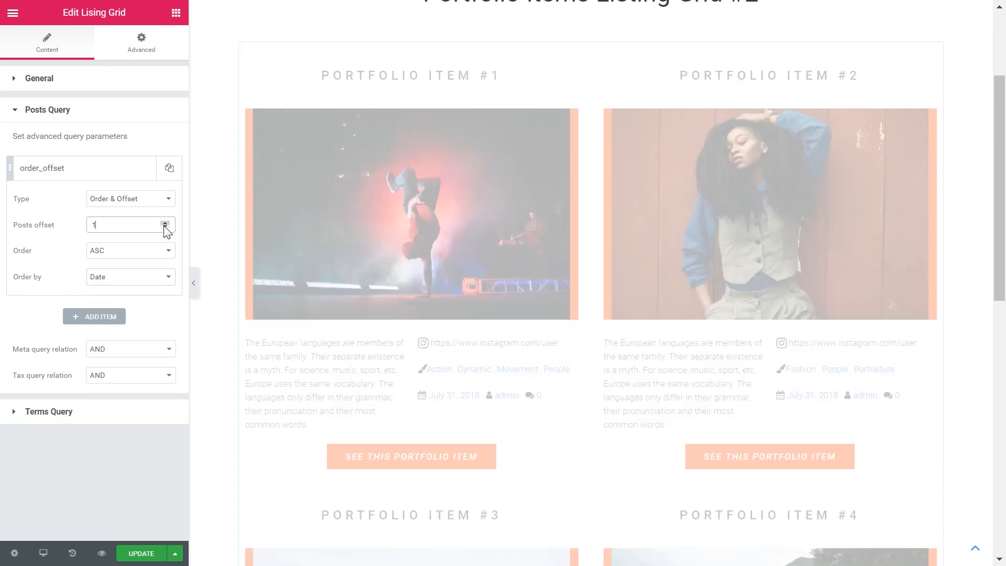
pyautogui.click(166, 221)
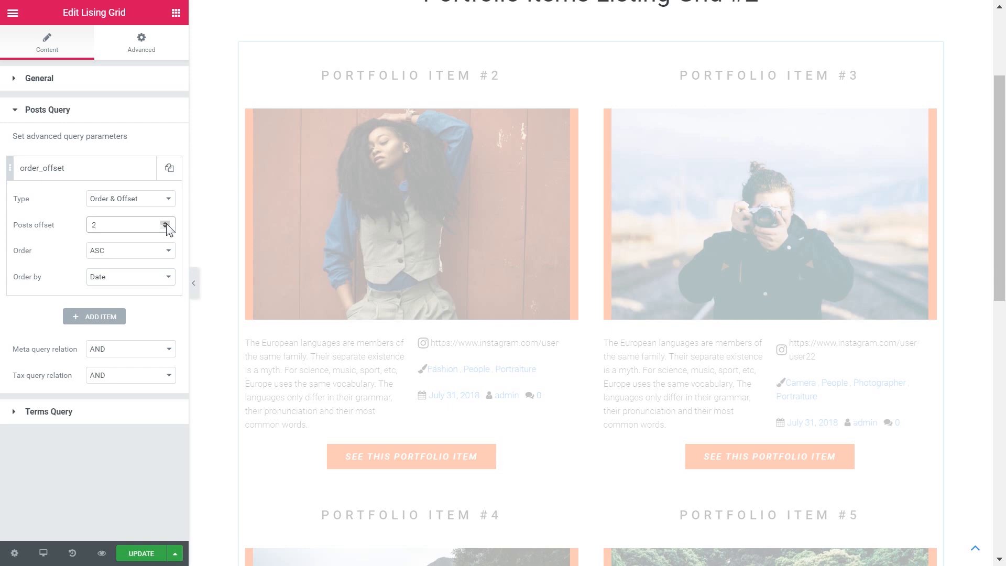
pyautogui.click(167, 224)
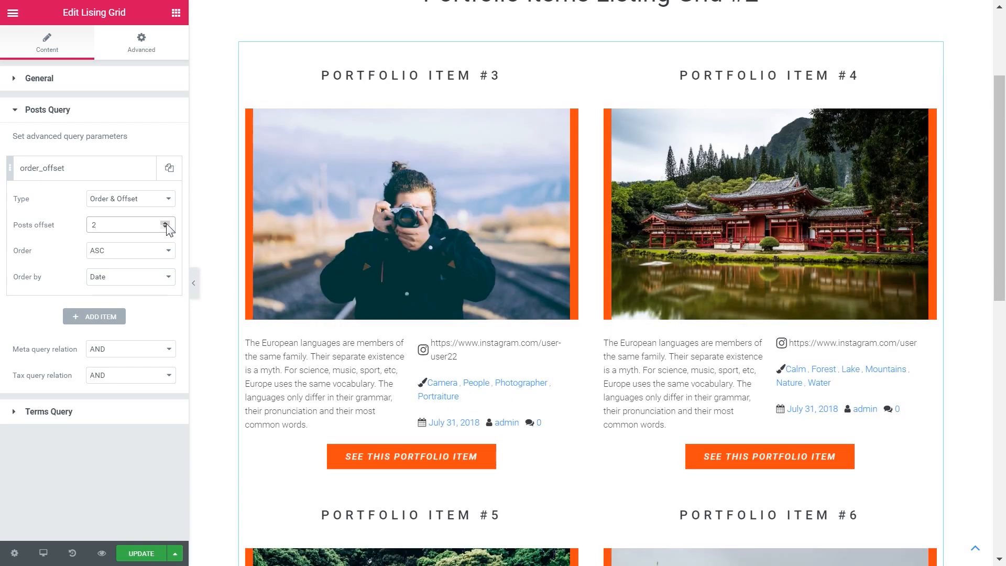
pyautogui.click(167, 222)
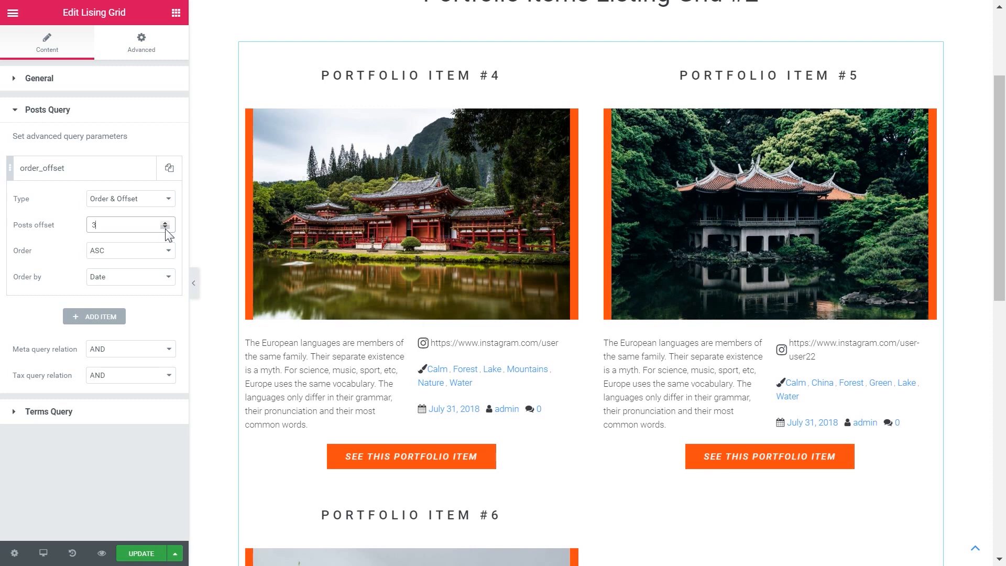
pyautogui.click(167, 229)
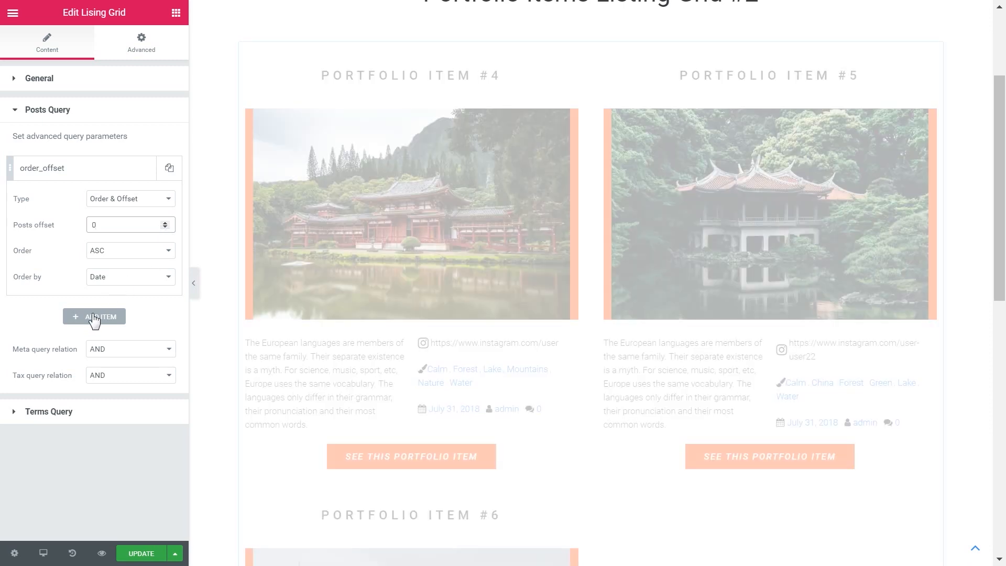
# - Add a second query item as a Tax Query on the genre taxonomy
pyautogui.click(94, 316)
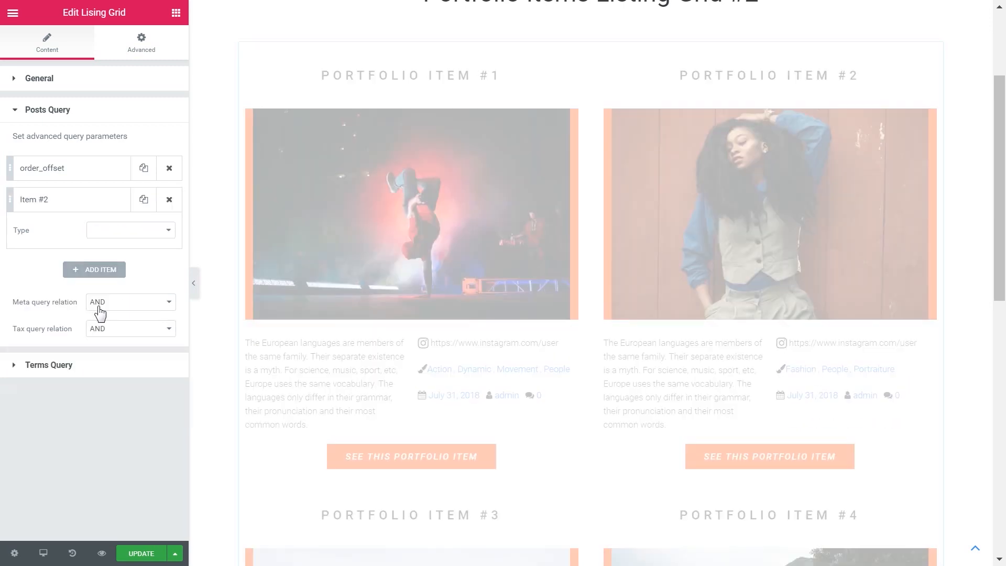
pyautogui.click(130, 229)
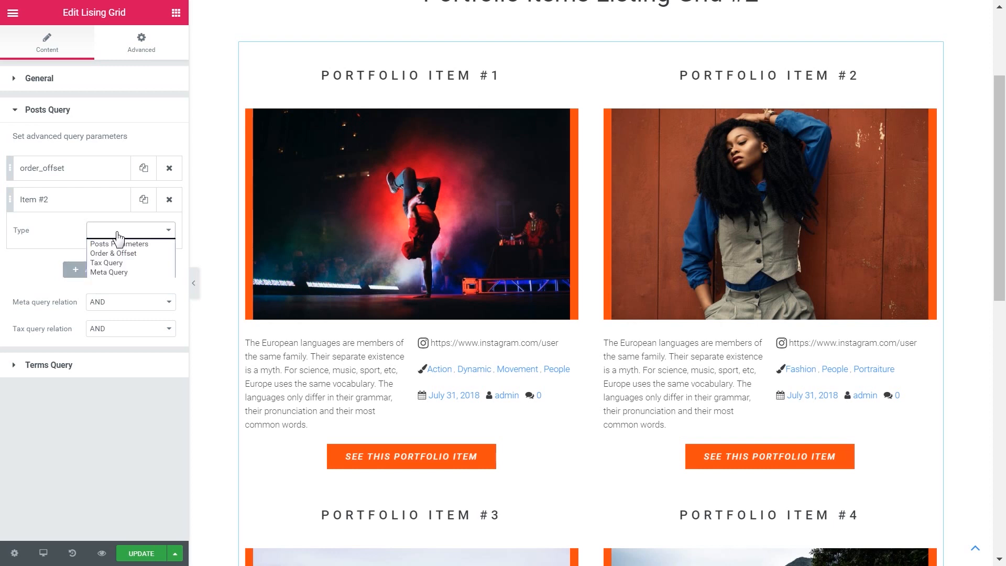
pyautogui.moveTo(107, 263)
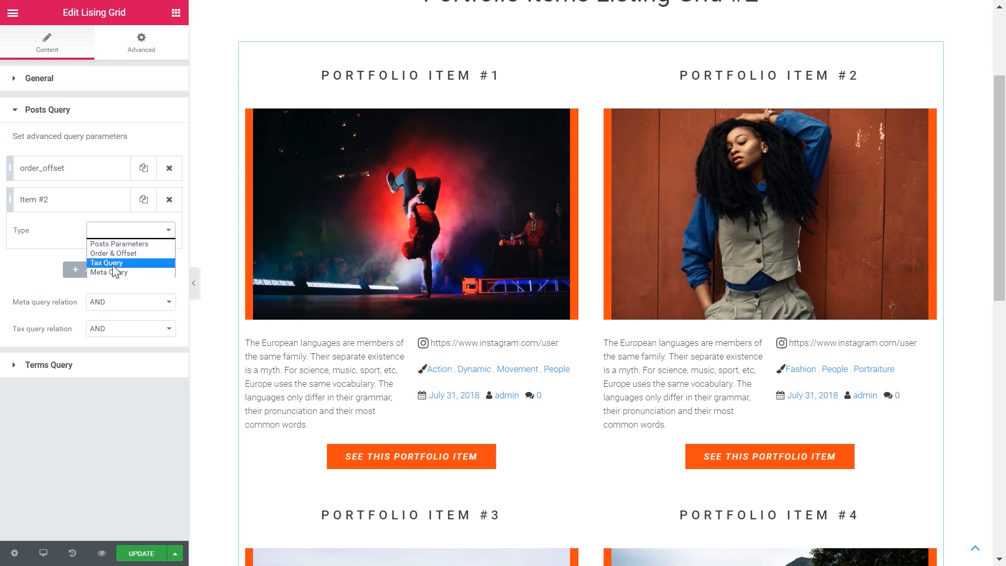
pyautogui.moveTo(109, 271)
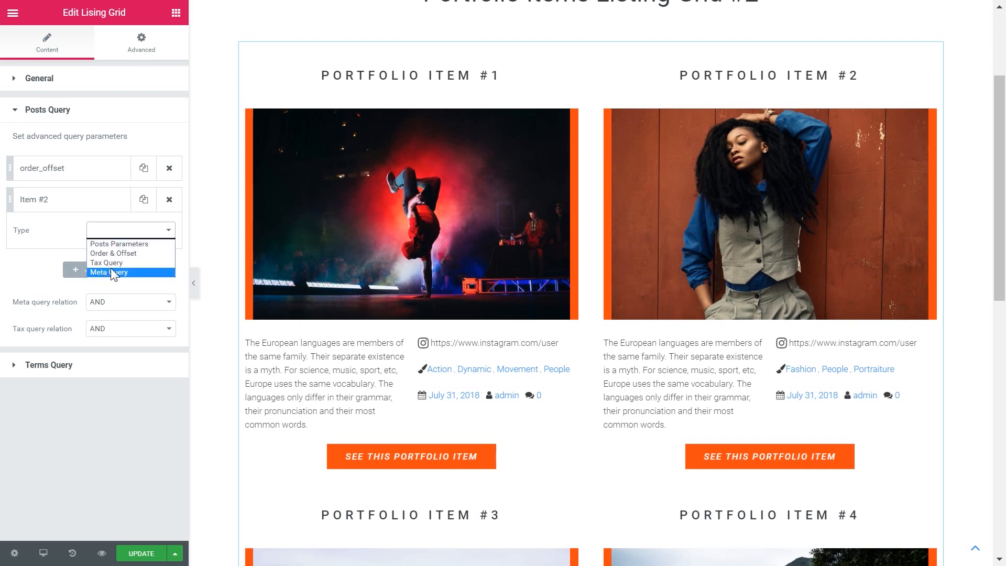
pyautogui.click(106, 262)
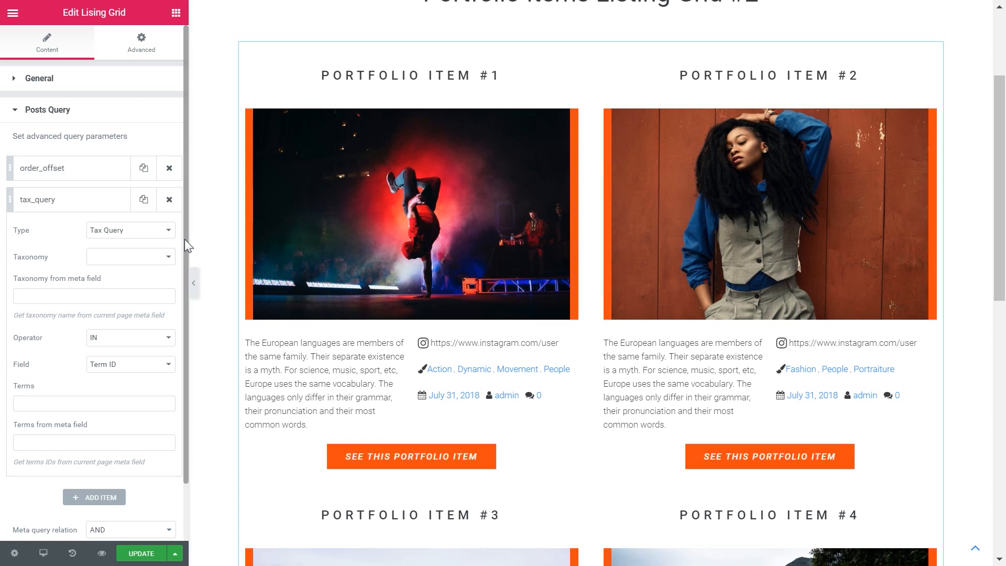
pyautogui.click(129, 256)
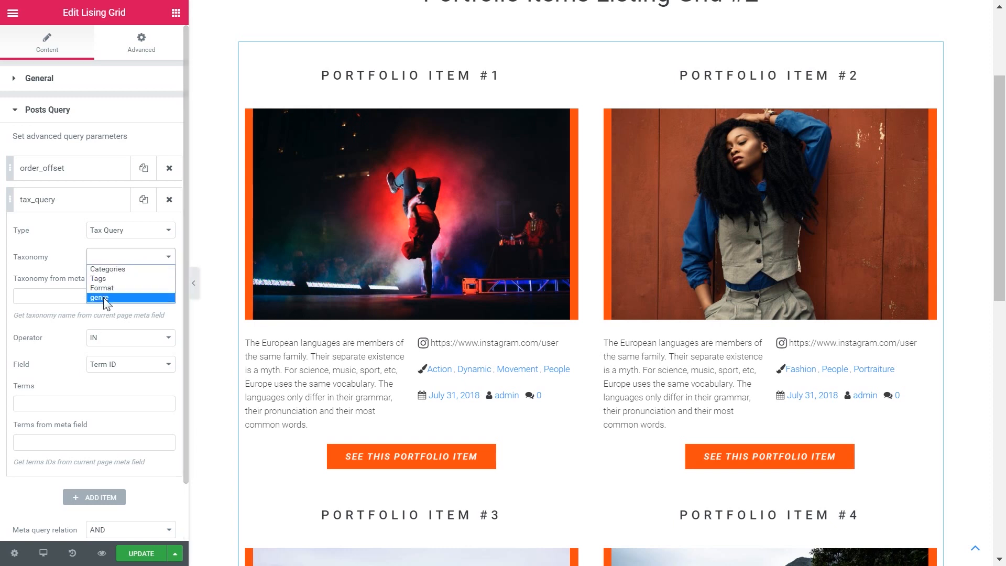
pyautogui.click(101, 297)
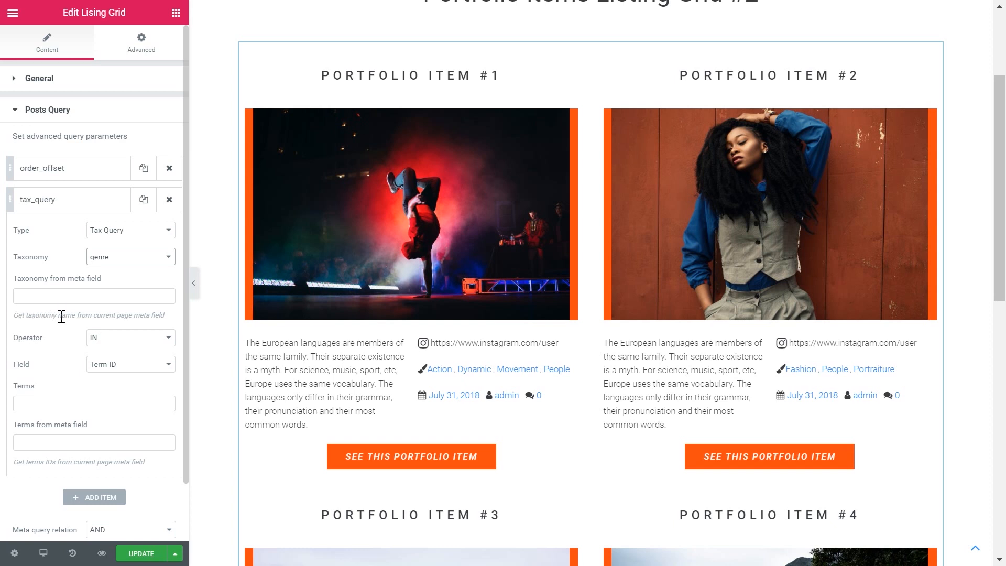
pyautogui.moveTo(116, 345)
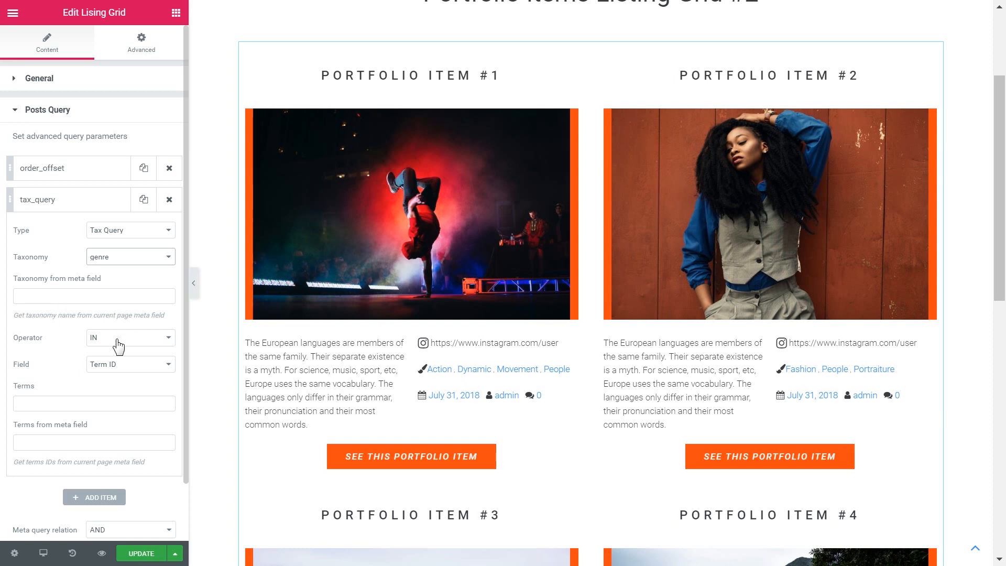
pyautogui.click(130, 337)
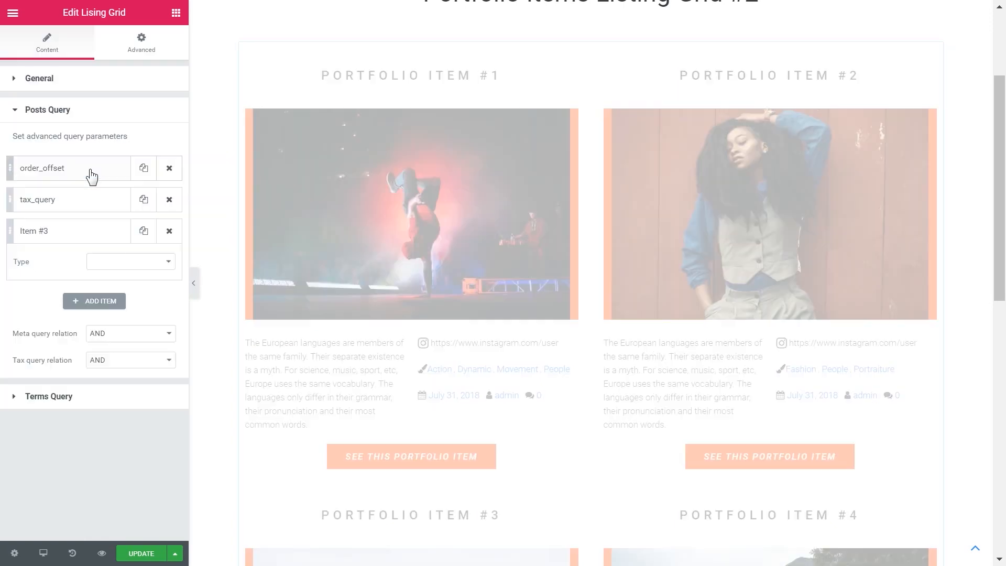
# - Set the third query item's Type to Meta Query
pyautogui.click(158, 261)
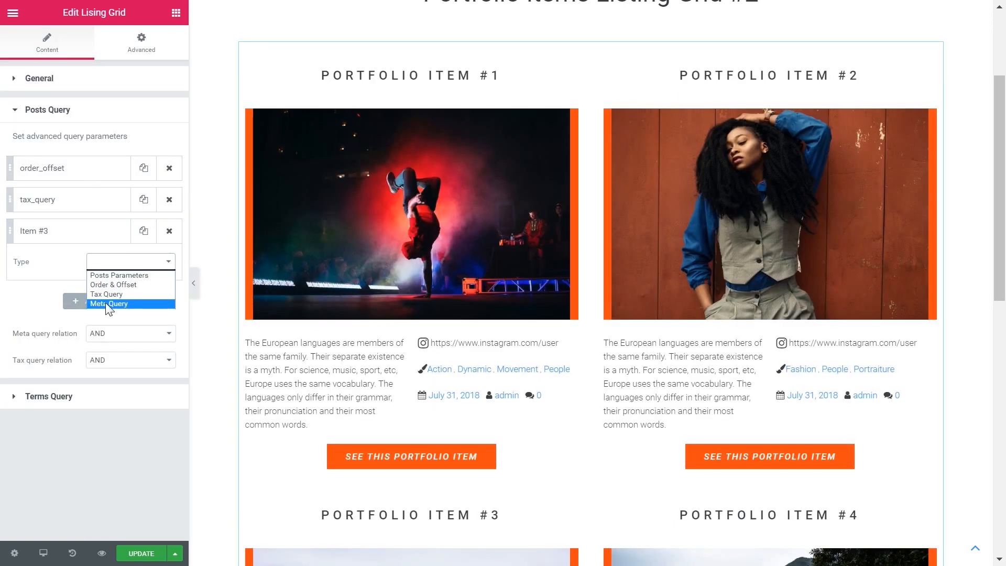
pyautogui.moveTo(107, 294)
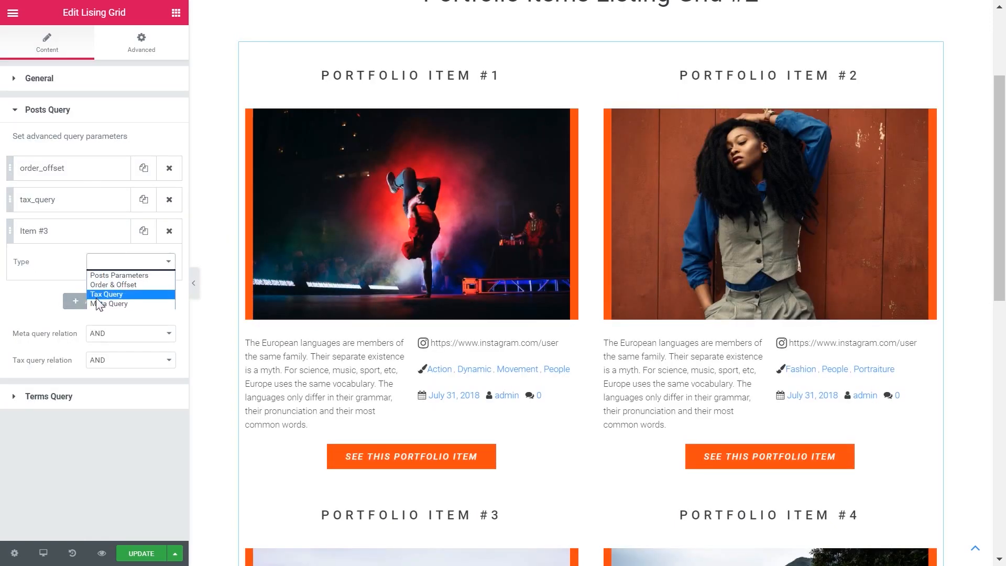
pyautogui.moveTo(109, 304)
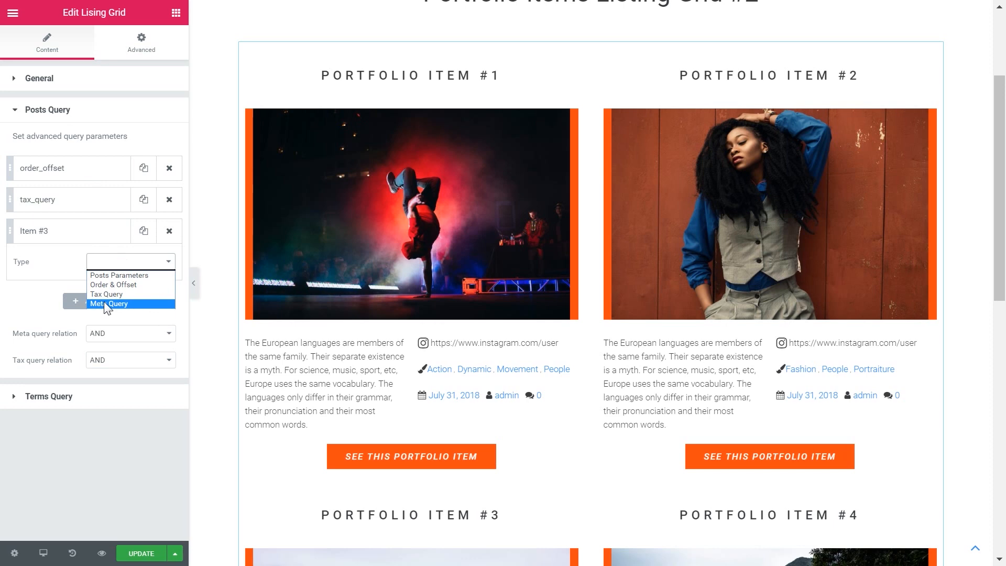
pyautogui.click(109, 304)
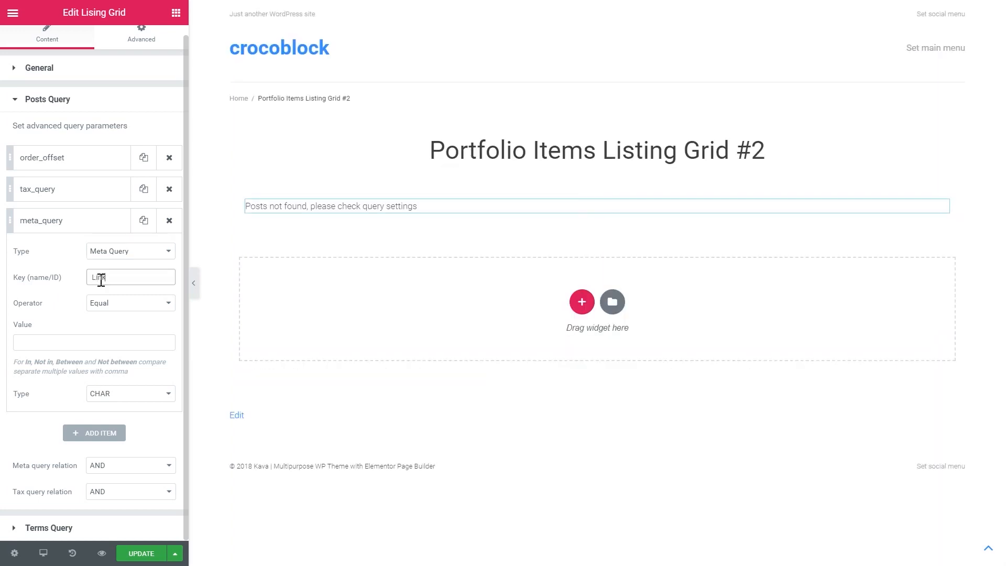
pyautogui.write('nk')
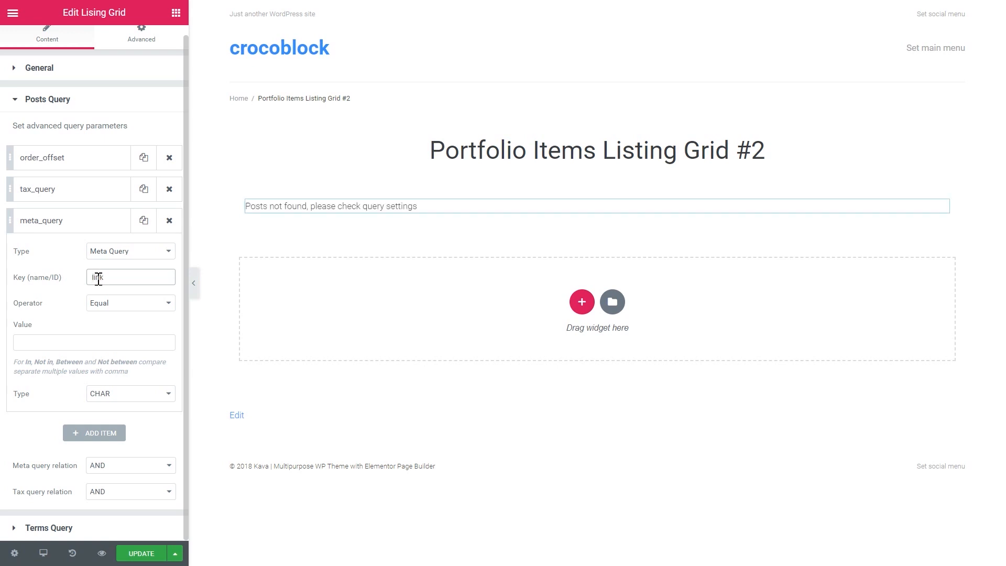
pyautogui.click(128, 302)
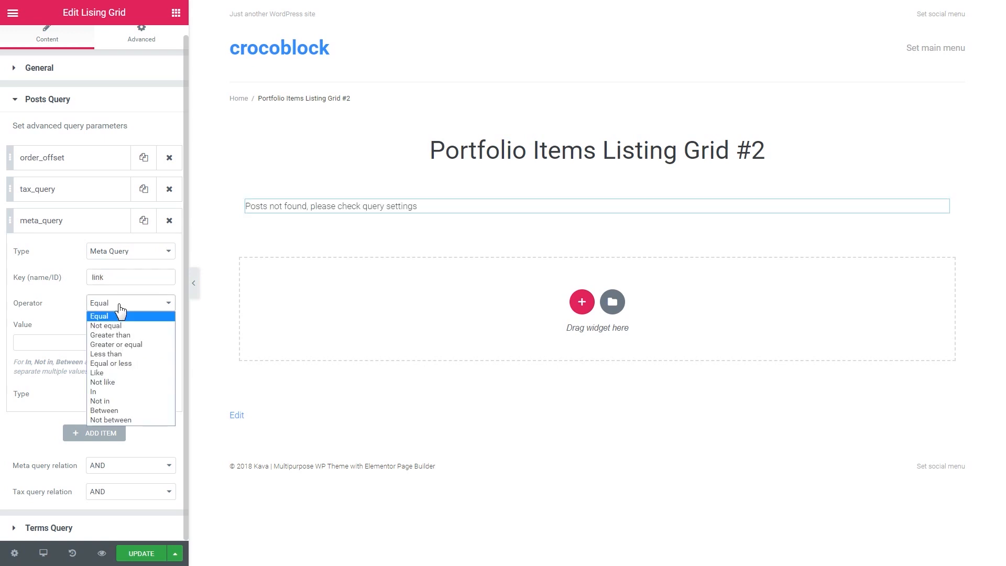
pyautogui.moveTo(105, 325)
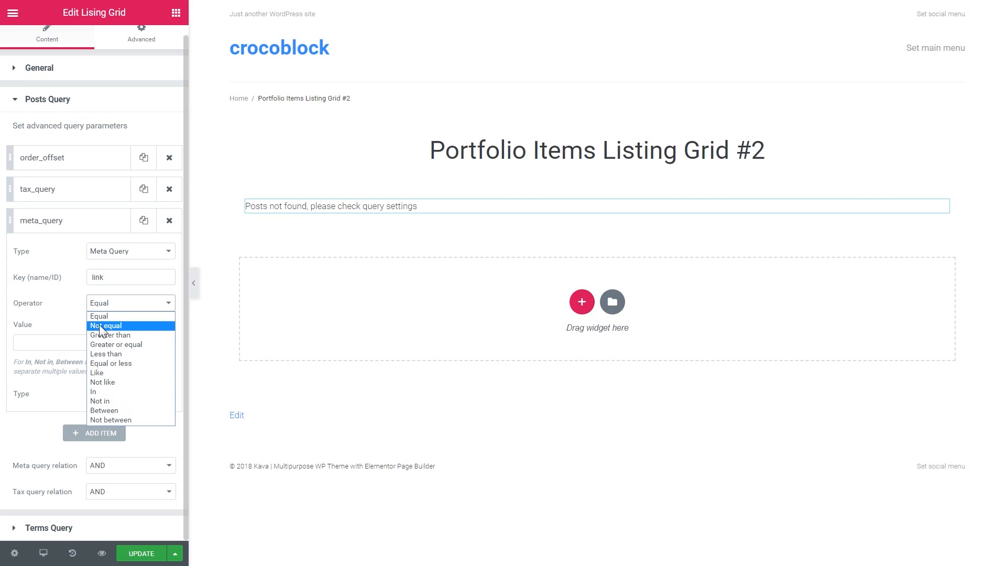
pyautogui.click(99, 315)
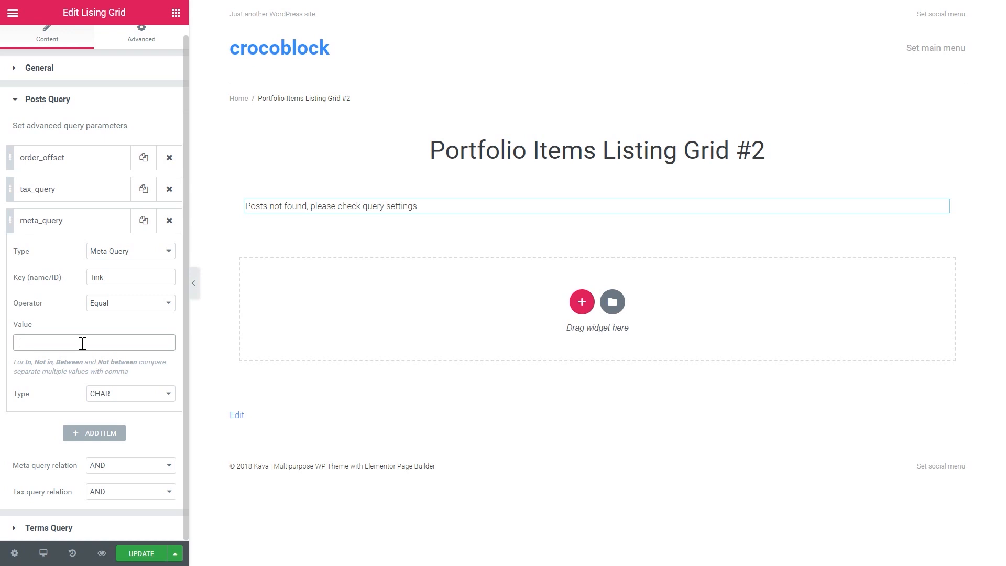
pyautogui.write('https://www.instagram.com/user')
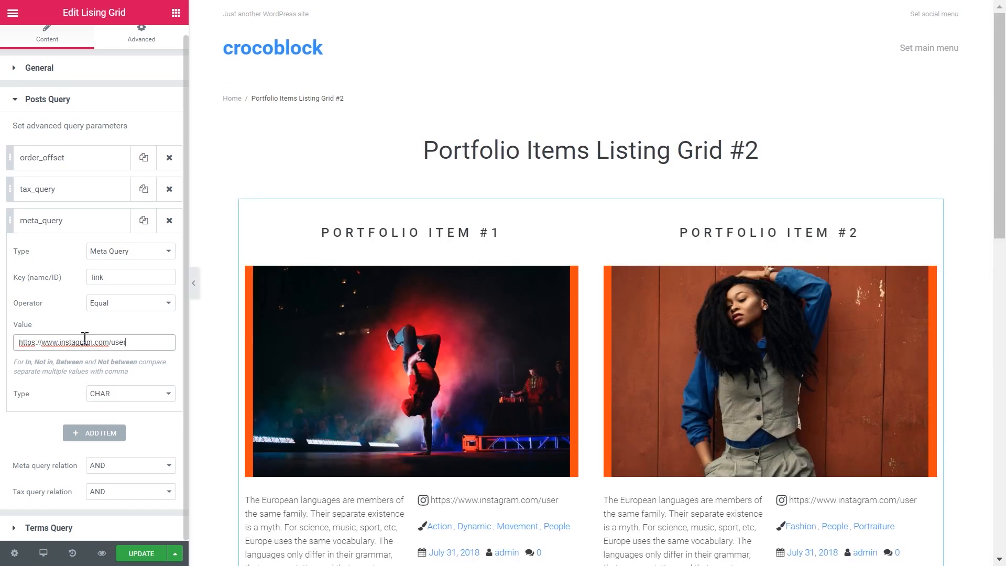
pyautogui.scroll(-3)
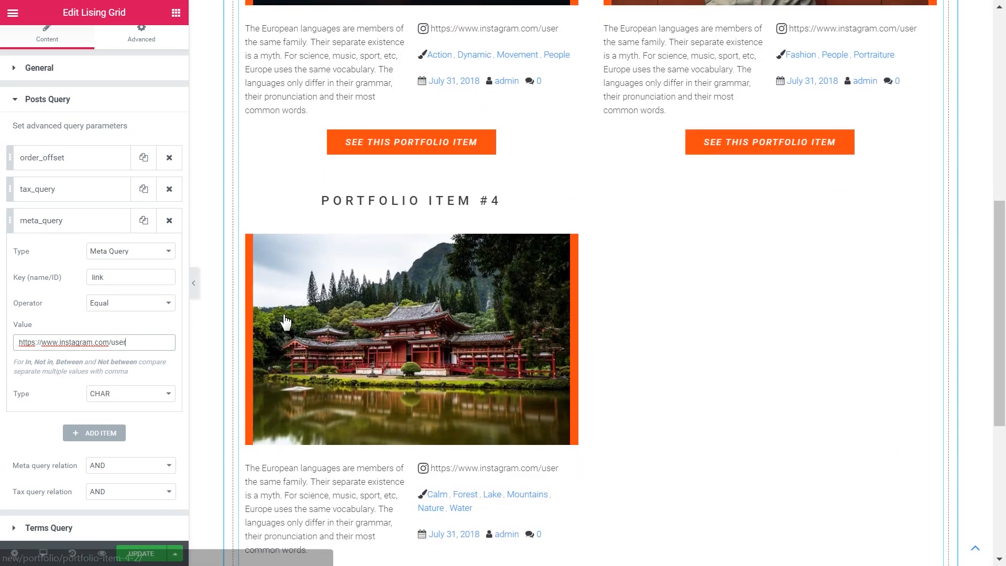
pyautogui.scroll(3)
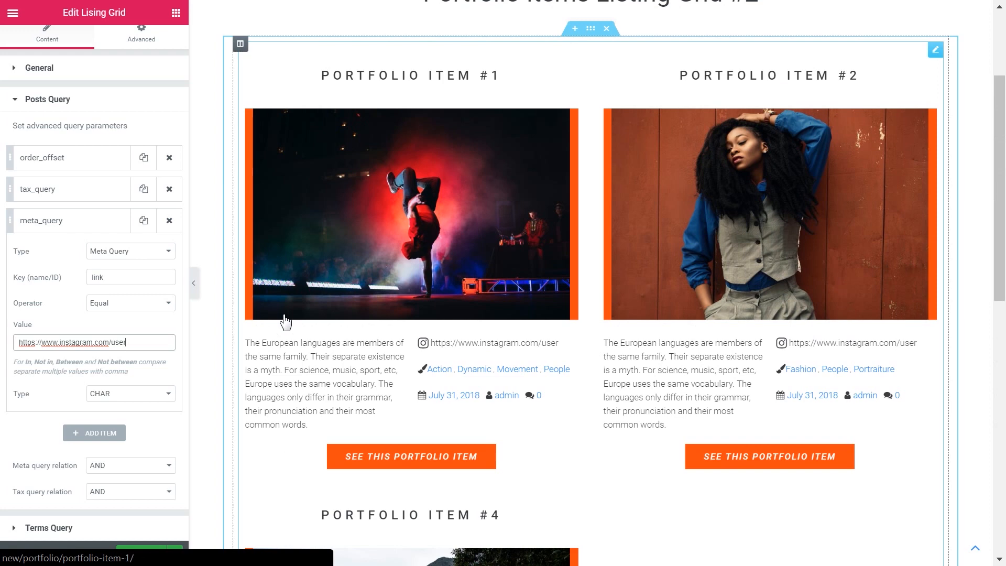
pyautogui.scroll(-3)
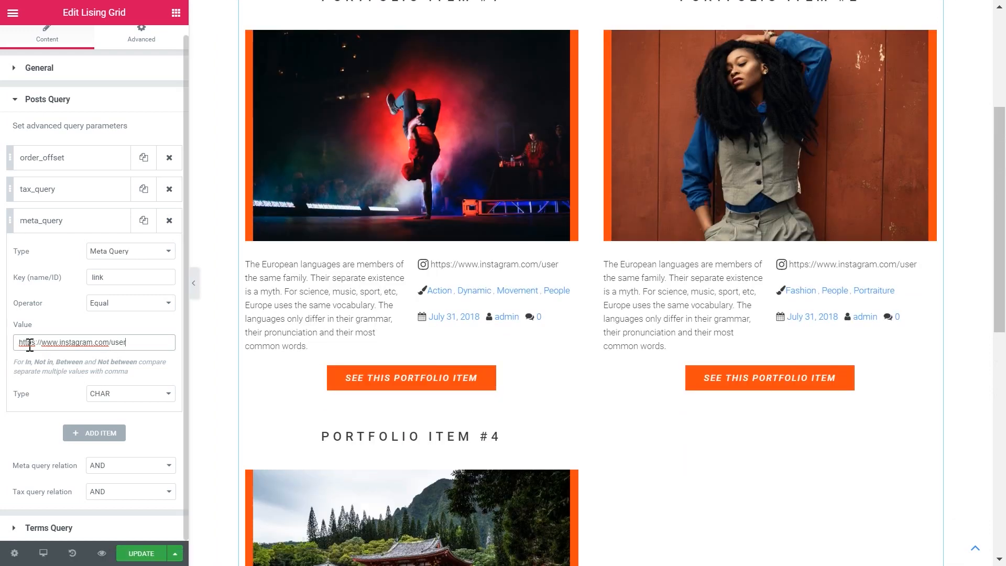
pyautogui.moveTo(109, 277)
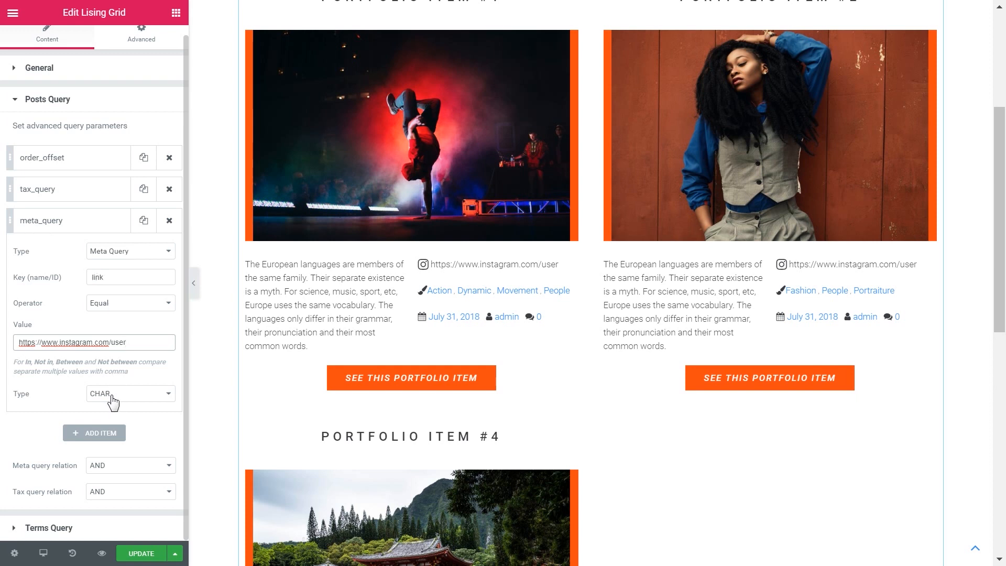
pyautogui.click(126, 342)
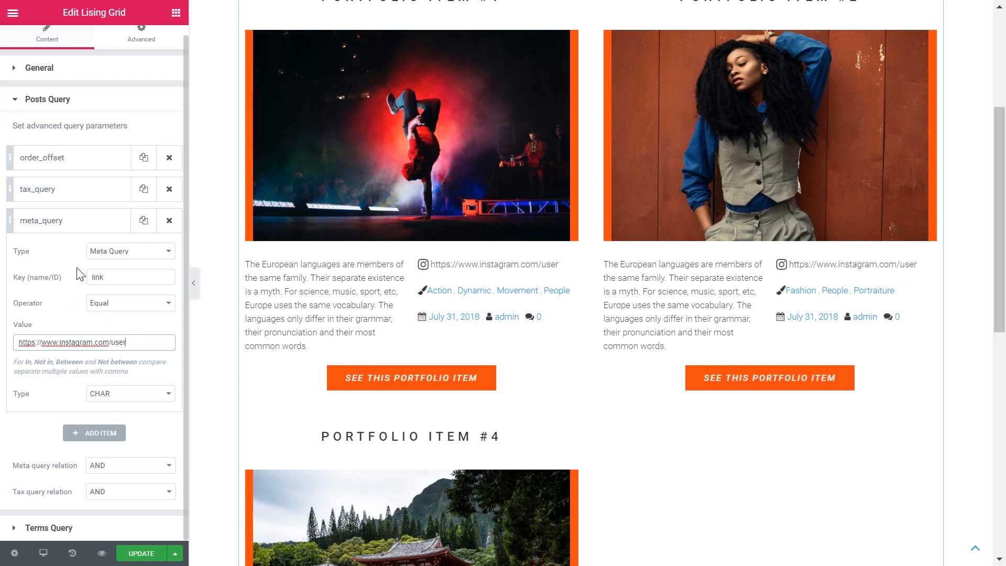
pyautogui.moveTo(93, 139)
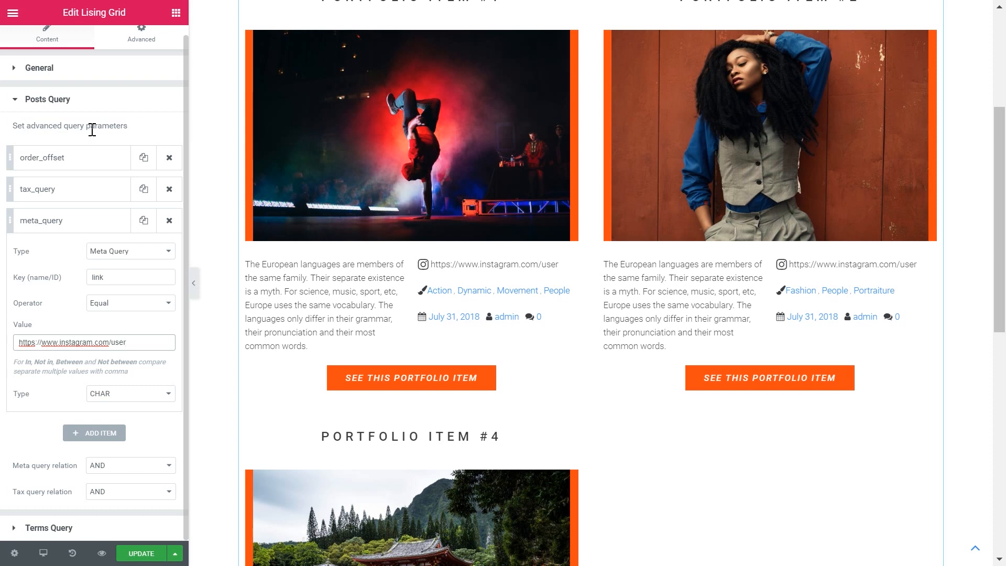
pyautogui.moveTo(118, 302)
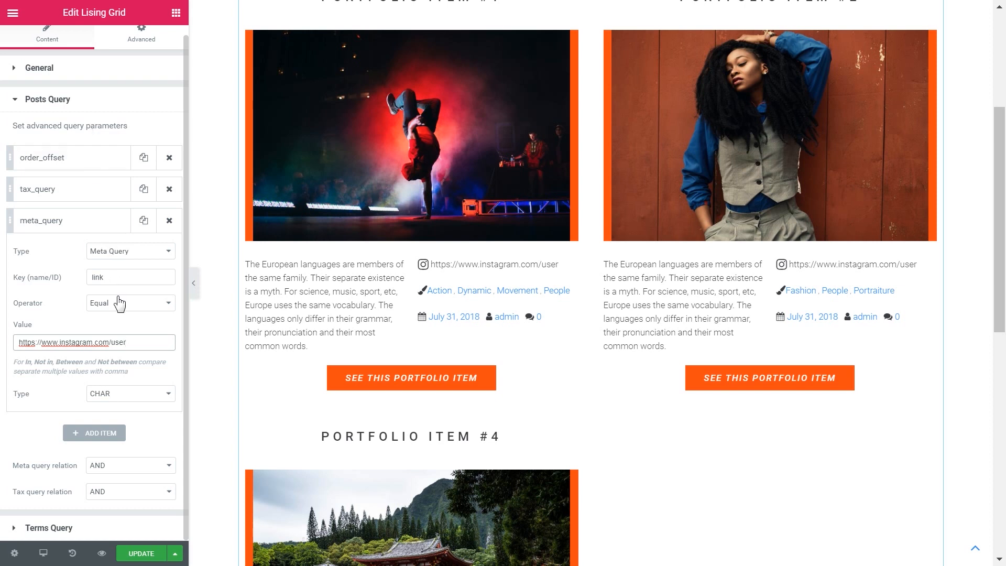
pyautogui.click(129, 302)
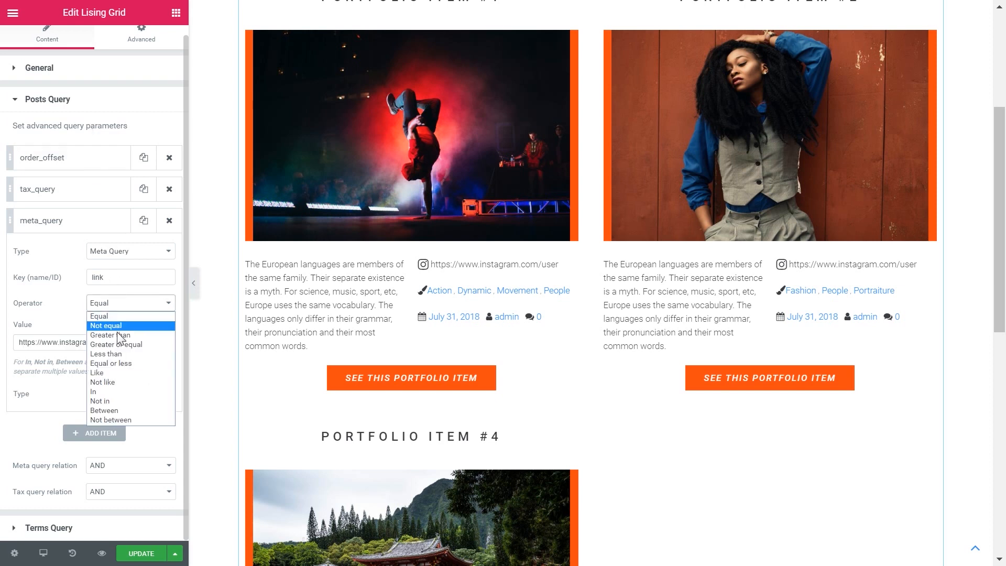
pyautogui.click(98, 316)
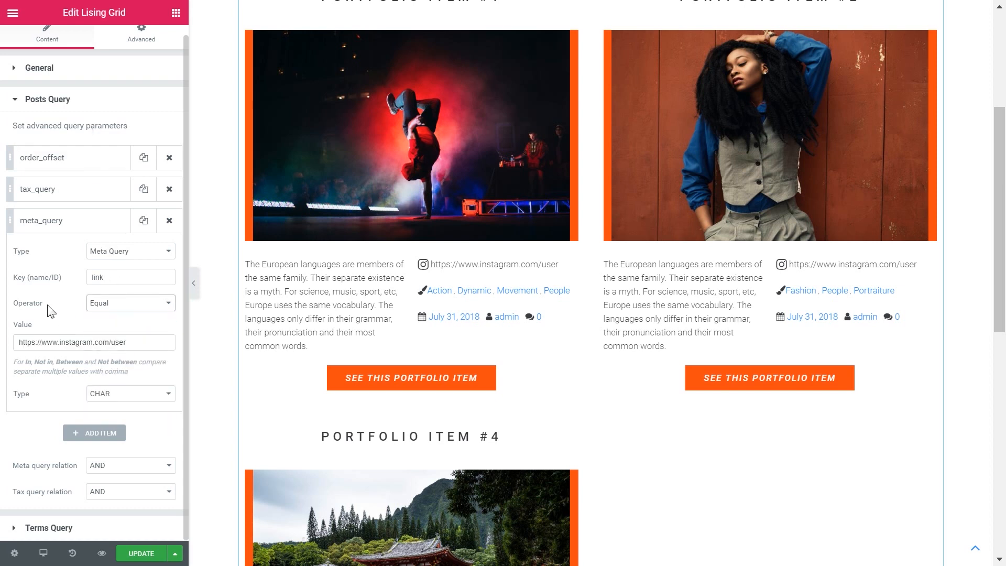
pyautogui.moveTo(106, 465)
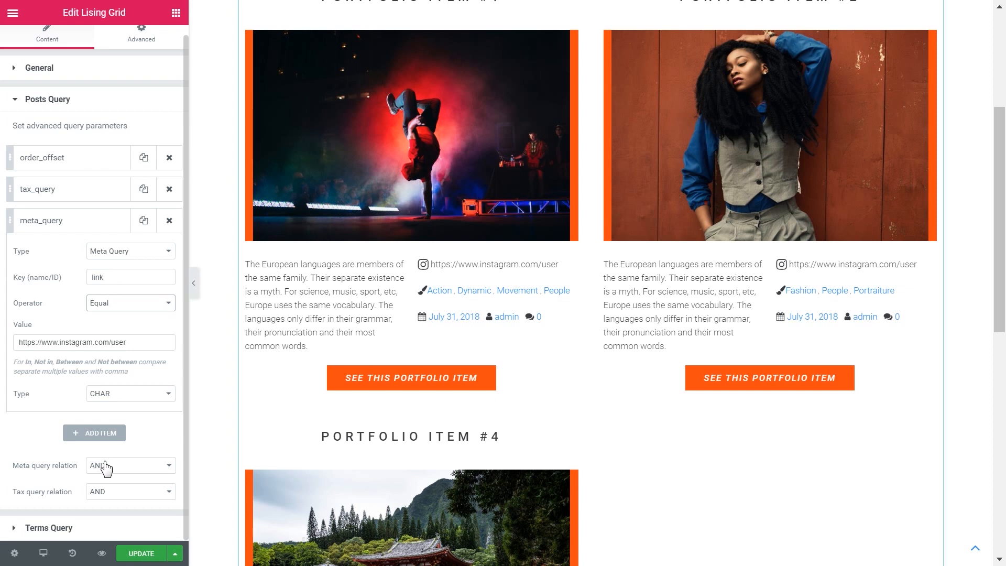
pyautogui.click(49, 527)
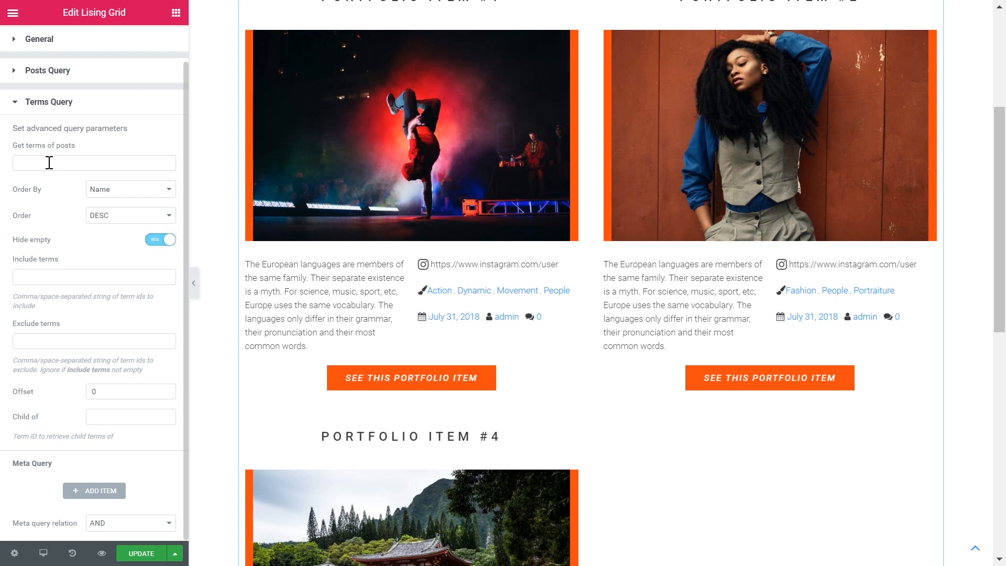
pyautogui.moveTo(36, 196)
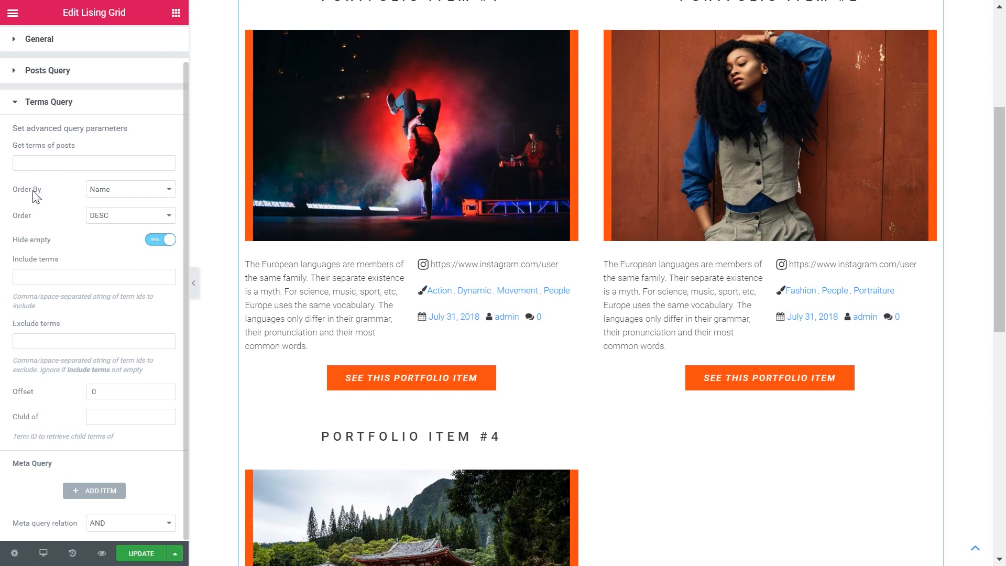
pyautogui.moveTo(113, 227)
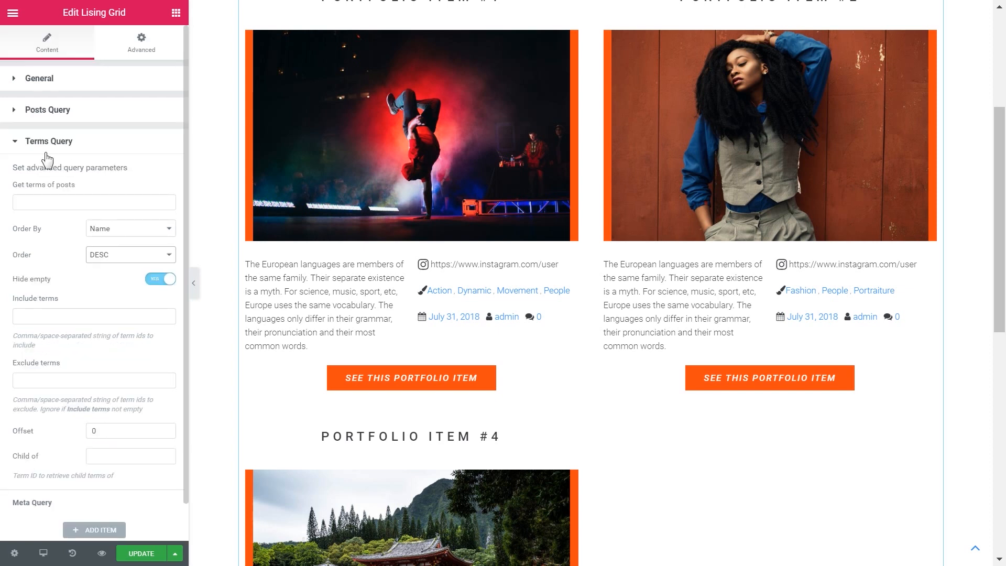
# - Leave the Terms Query fields at their defaults and collapse the query settings
pyautogui.scroll(-3)
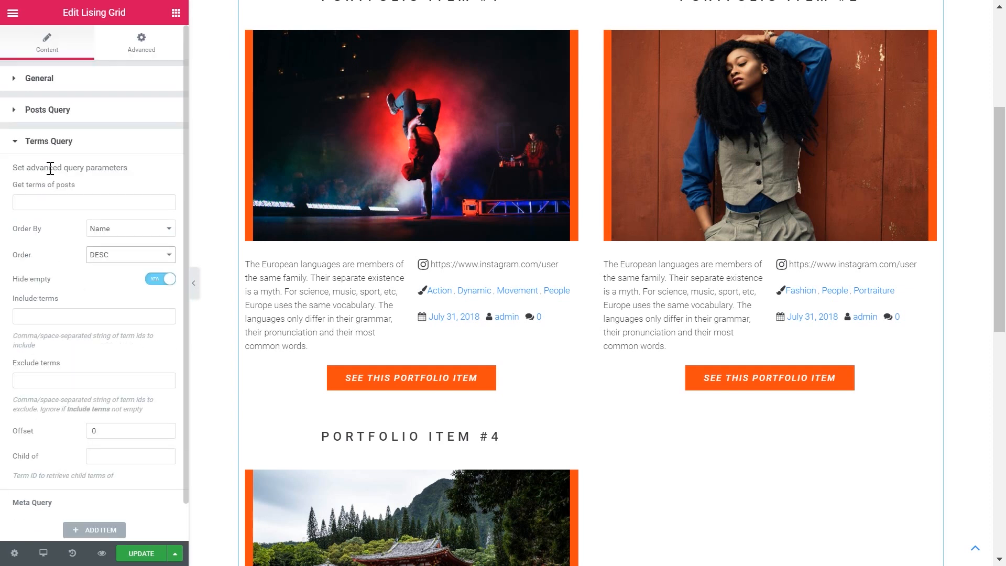
pyautogui.click(48, 142)
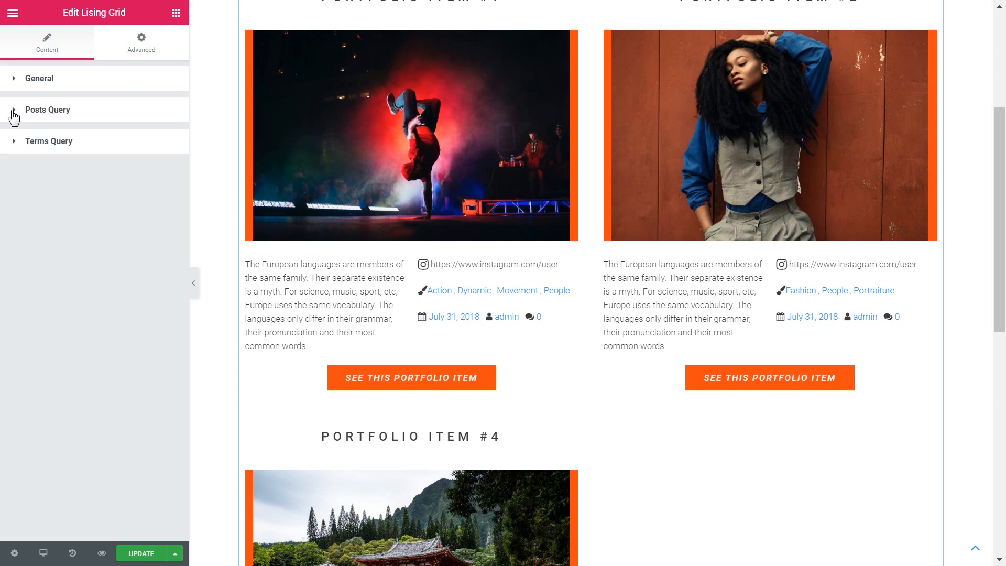
pyautogui.moveTo(123, 485)
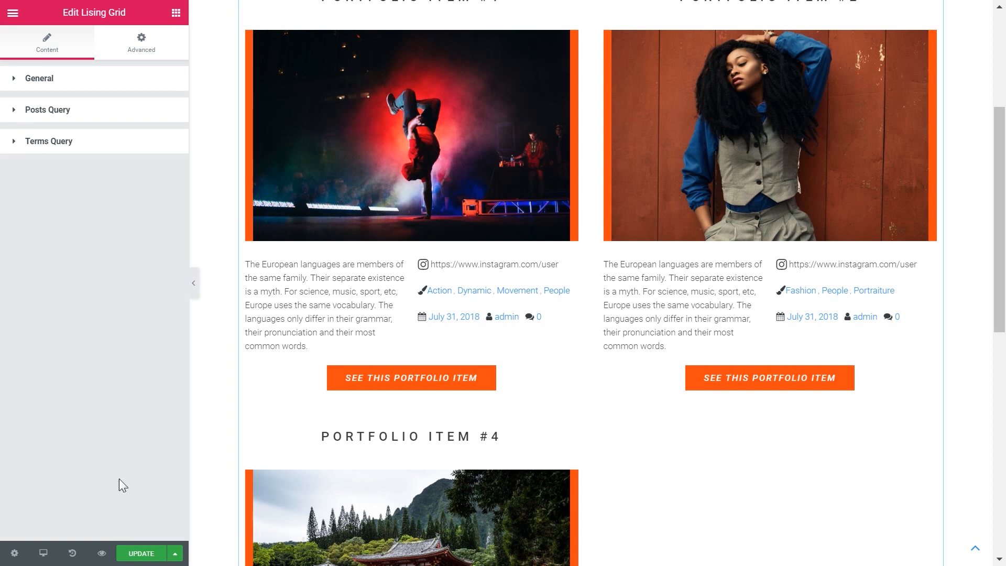
pyautogui.moveTo(140, 552)
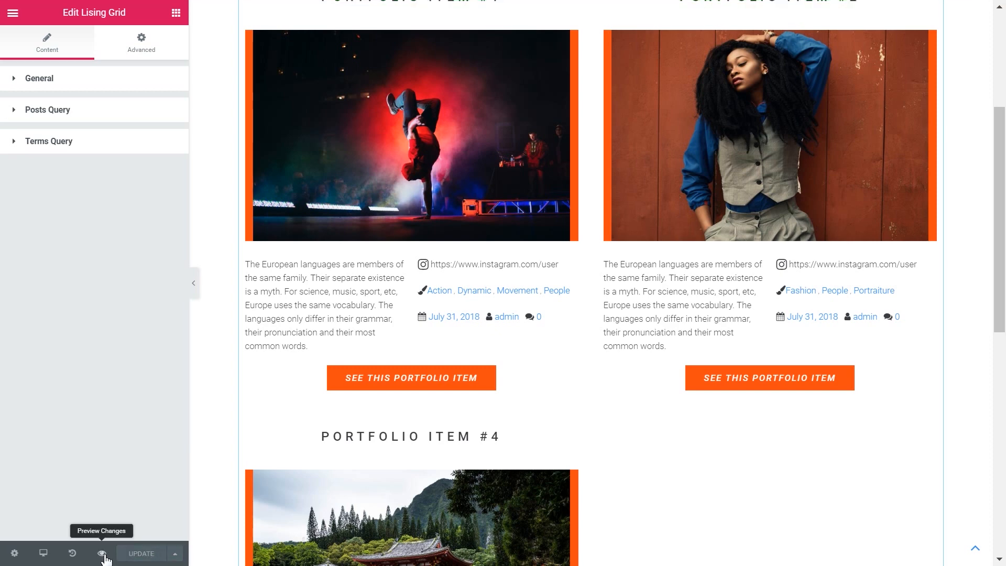
# - Preview the Portfolio Items Listing Grid #2 page live on the WordPress front end
pyautogui.click(102, 552)
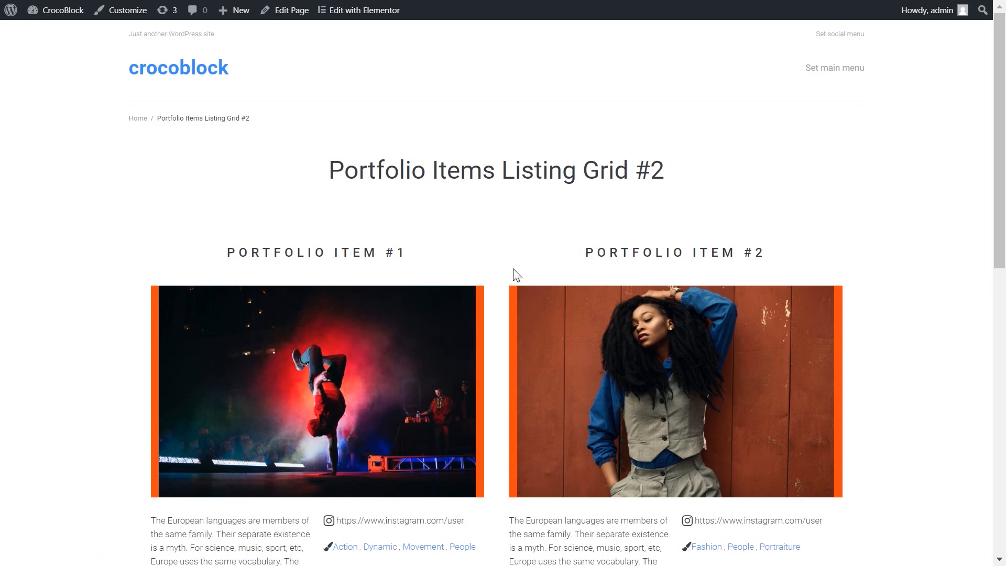
pyautogui.scroll(-3)
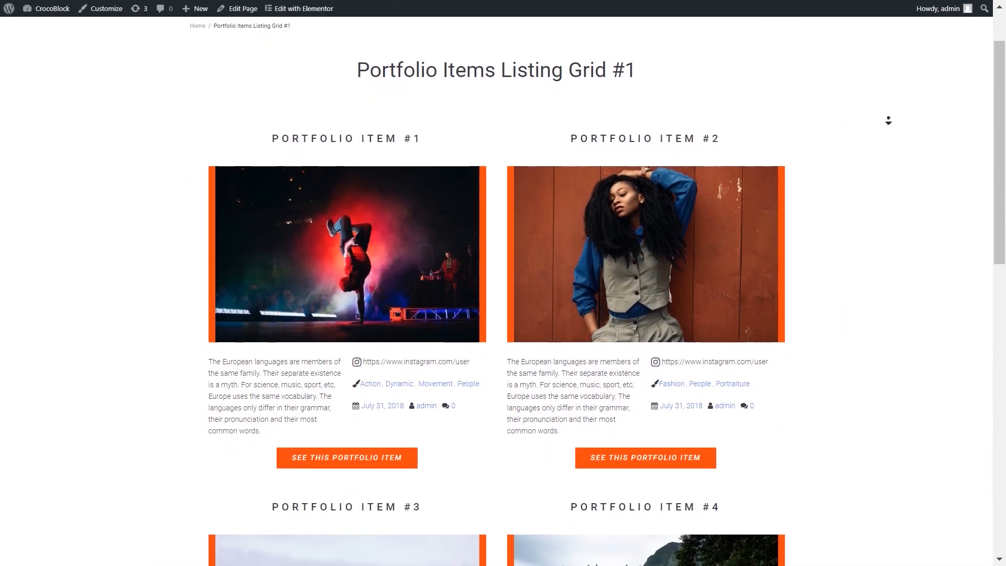
pyautogui.scroll(-3)
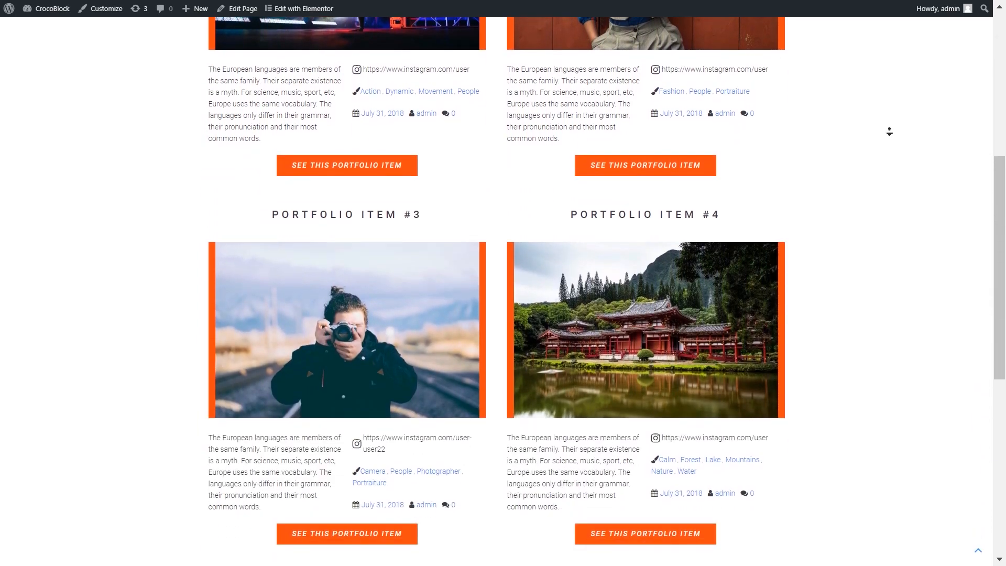
pyautogui.scroll(-3)
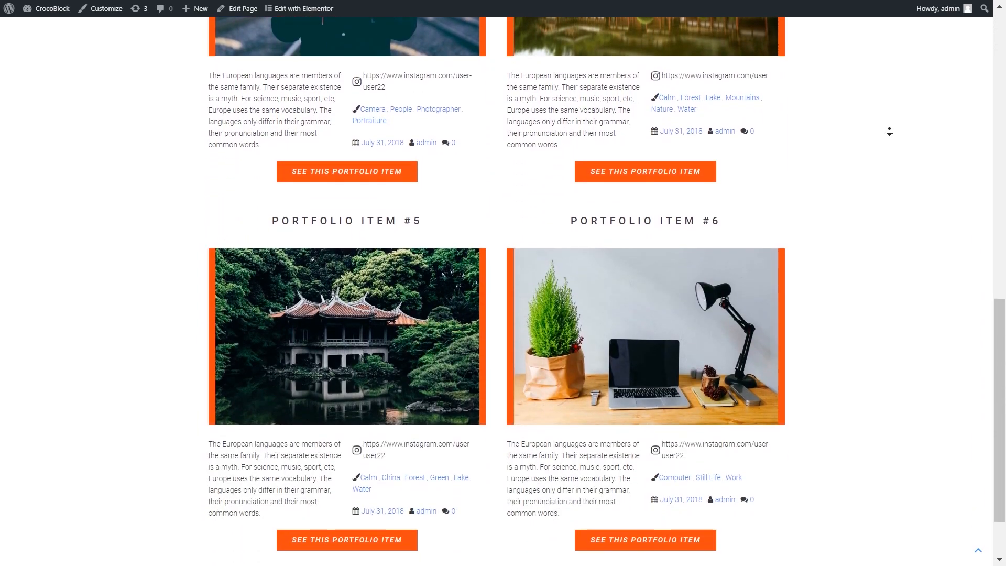
pyautogui.scroll(-3)
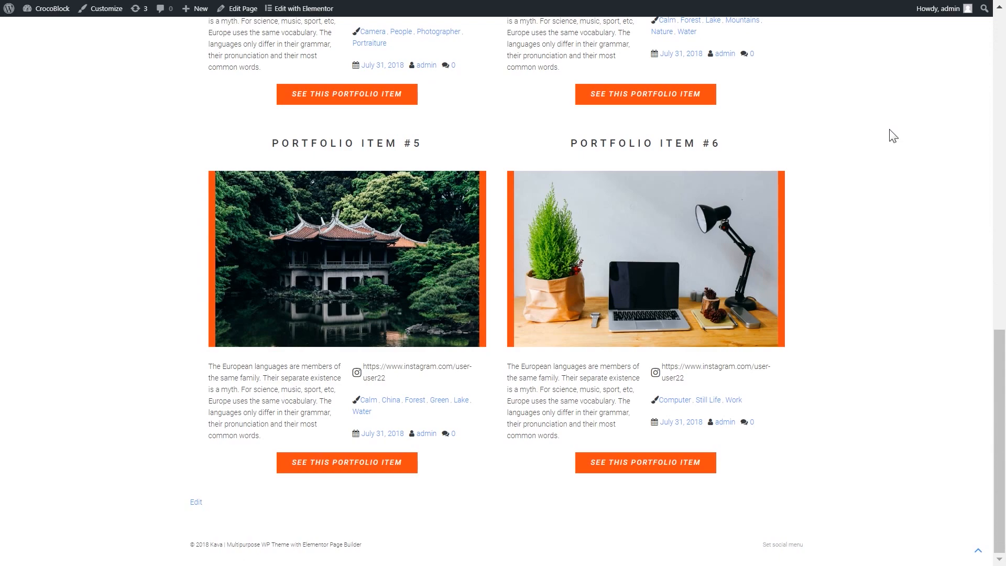